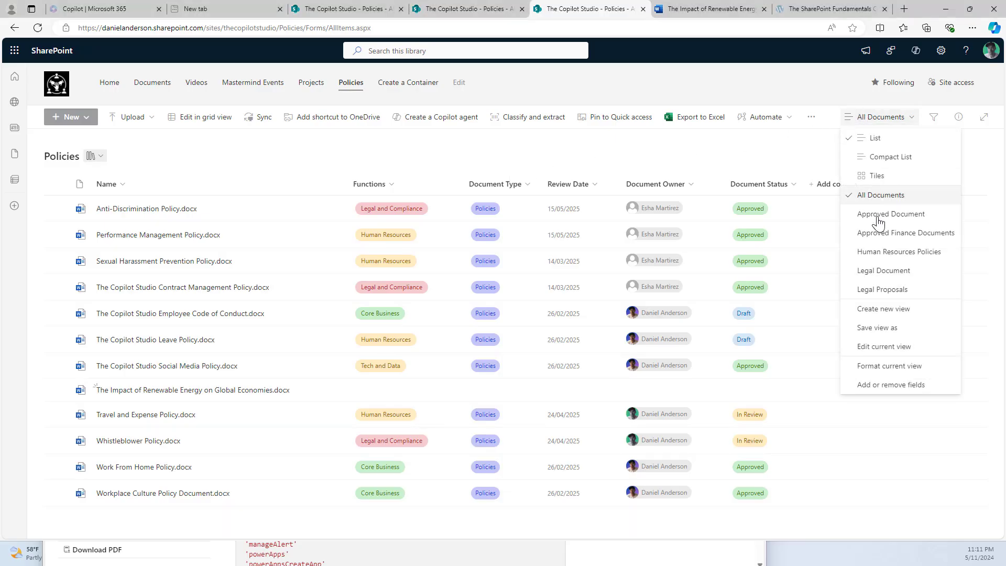
- Enter Advanced mode in Format current view, paste commandBarProps JSON labelling upload 'Add New Policy' and preview it
{"action": "left_click", "coordinate": [890, 366]}
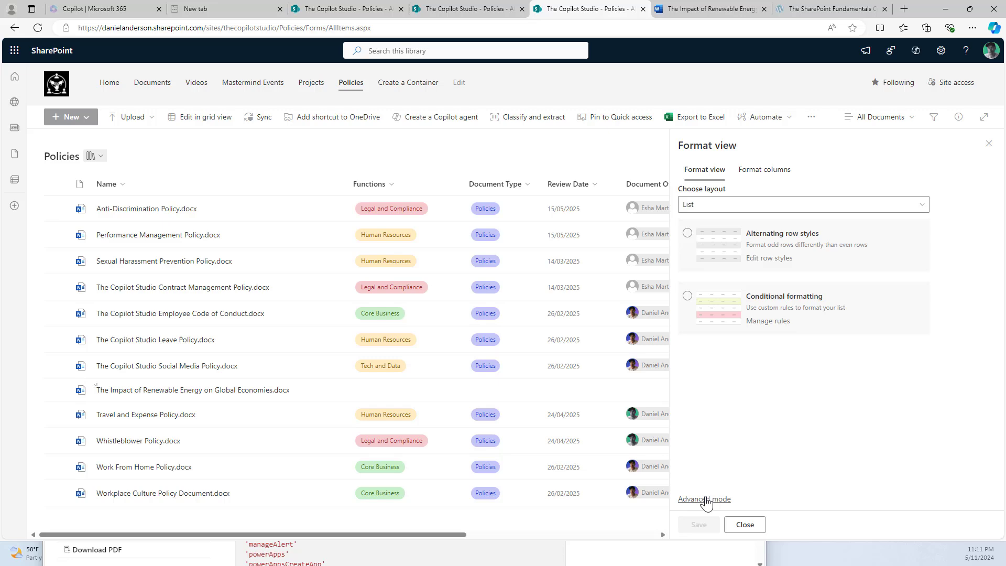
{"action": "left_click", "coordinate": [704, 499]}
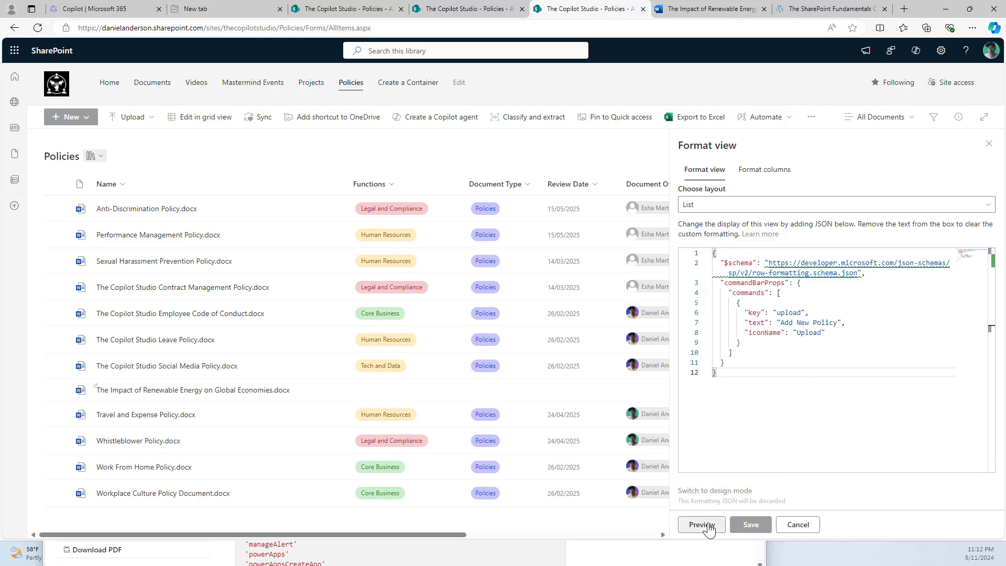
{"action": "left_click", "coordinate": [700, 524]}
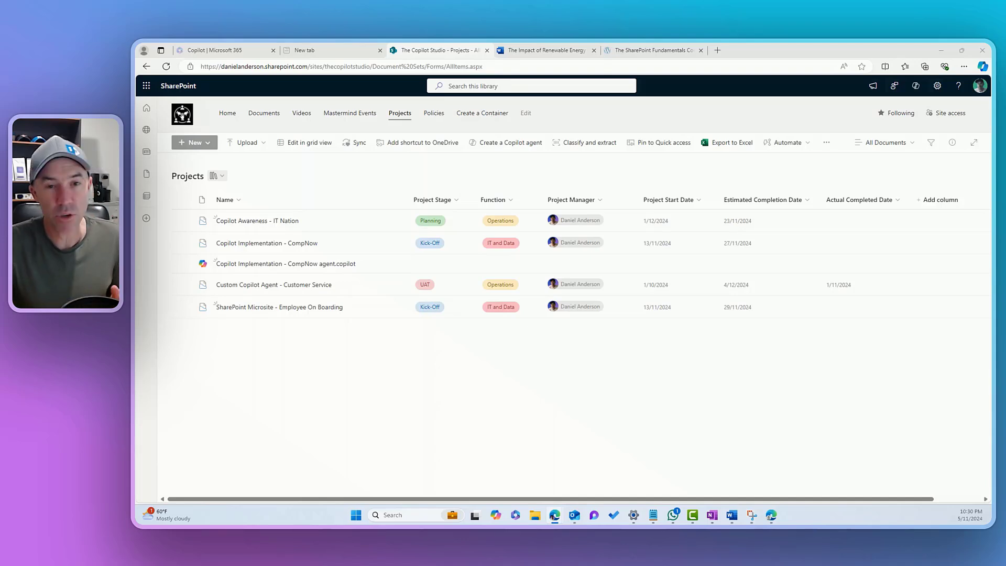
{"action": "mouse_move", "coordinate": [930, 331]}
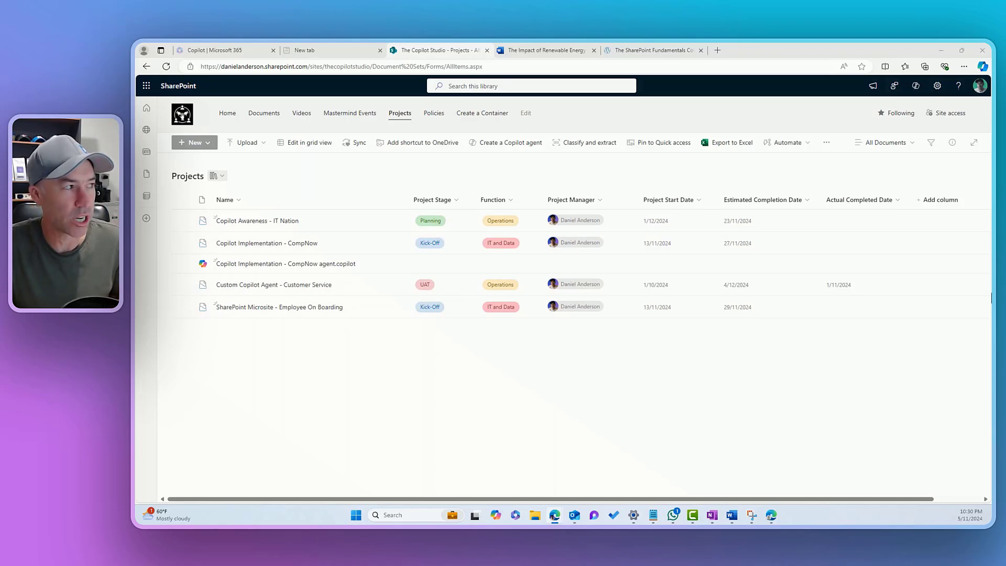
- Go to the Policies document library from the site navigation
{"action": "left_click", "coordinate": [434, 114]}
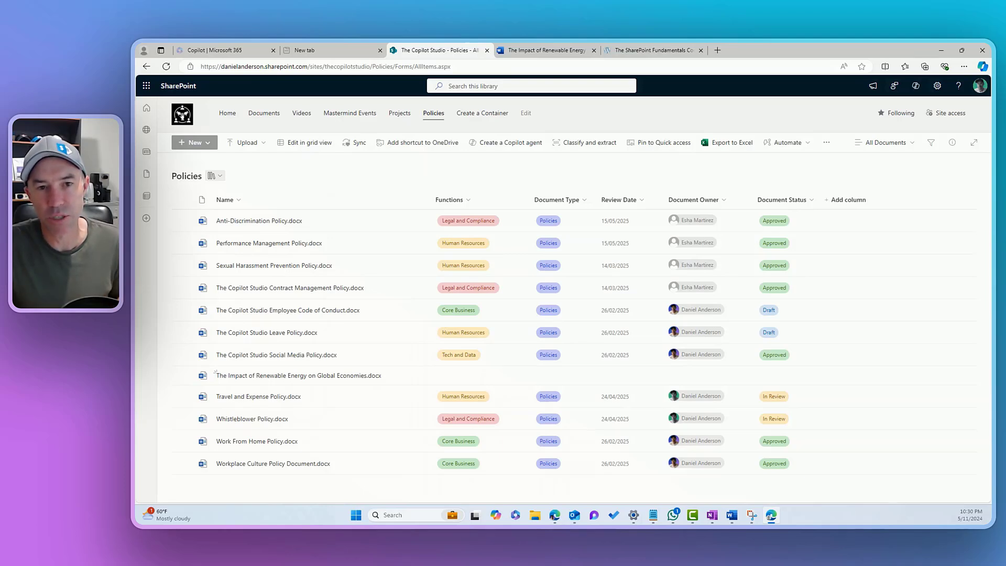
{"action": "mouse_move", "coordinate": [511, 141]}
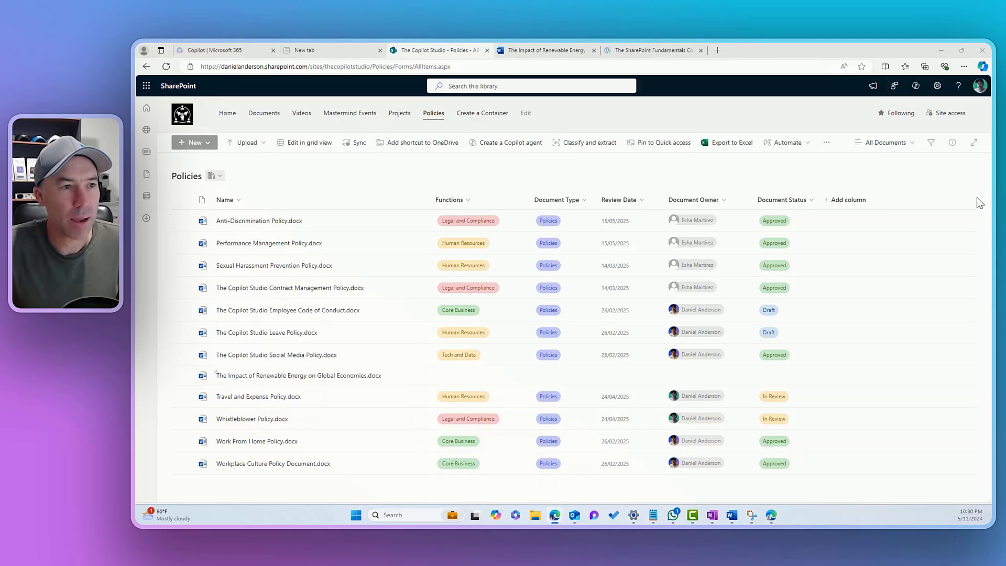
- Enter Advanced mode for the All Documents view and paste JSON relabelling upload 'Add New Document', hiding share and sync
{"action": "left_click", "coordinate": [887, 143]}
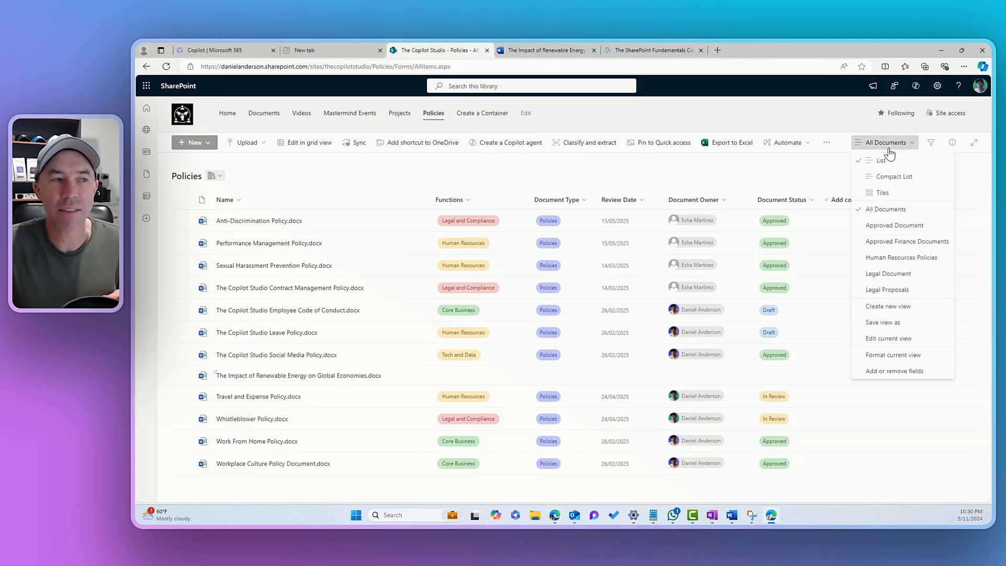
{"action": "mouse_move", "coordinate": [881, 159]}
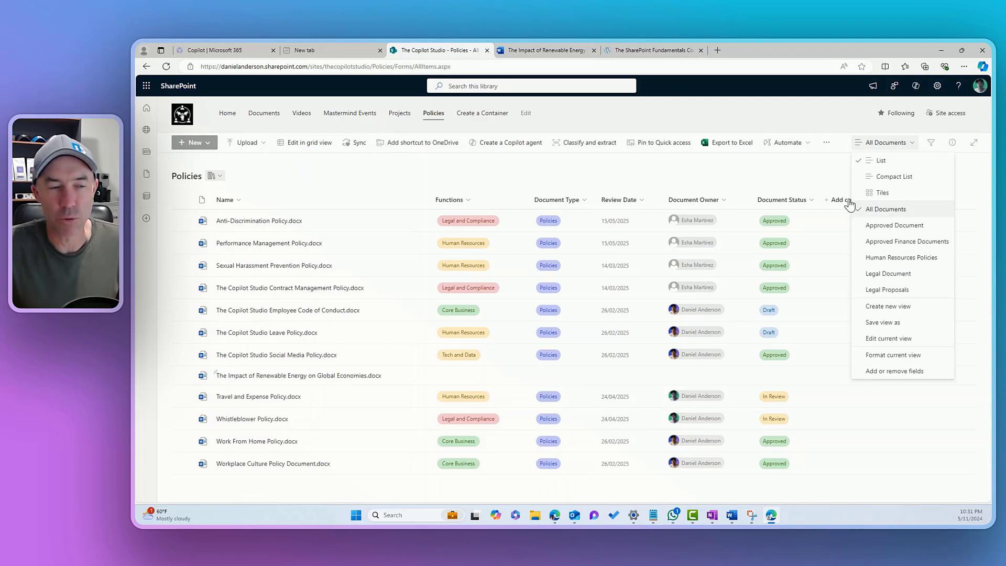
{"action": "mouse_move", "coordinate": [885, 141]}
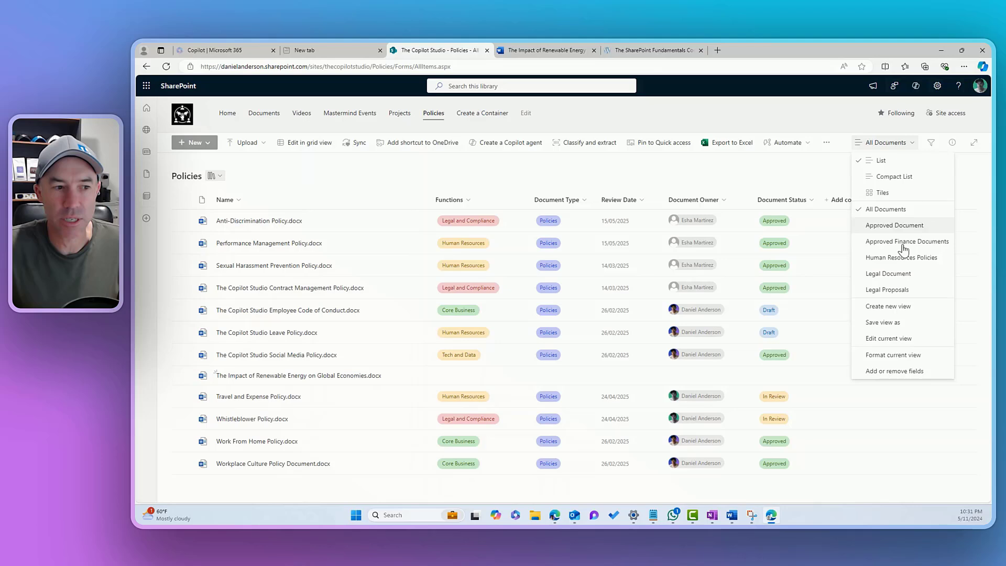
{"action": "left_click", "coordinate": [892, 356]}
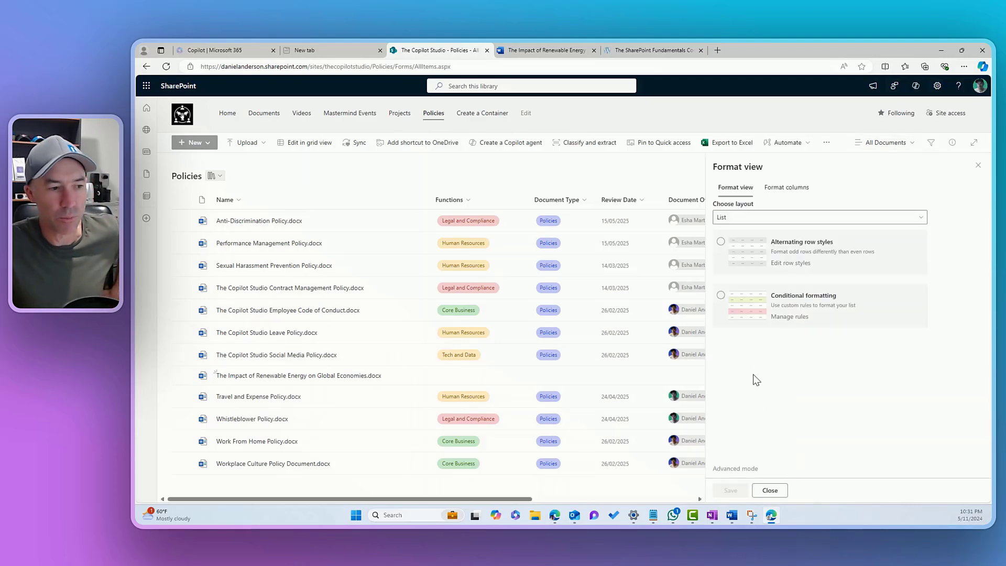
{"action": "left_click", "coordinate": [736, 469]}
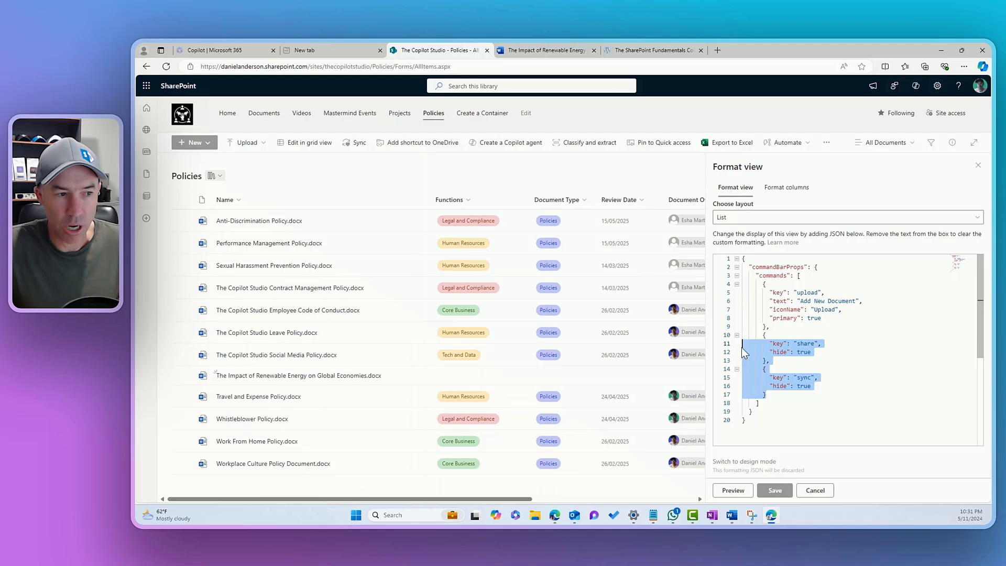
- Replace 'Document' with 'Policy' so the upload command reads 'Add New Policy'
{"action": "left_click", "coordinate": [764, 369]}
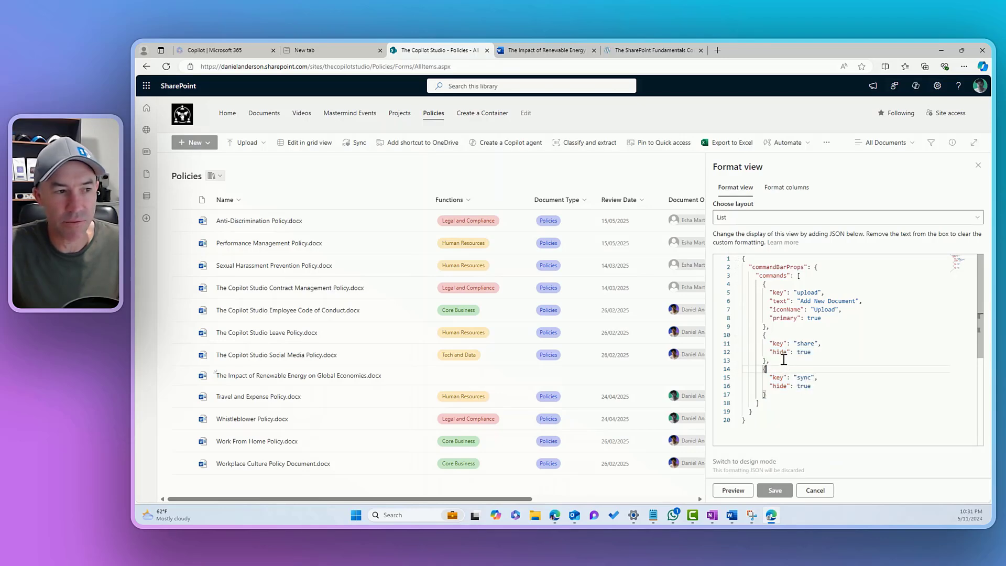
{"action": "double_click", "coordinate": [807, 293]}
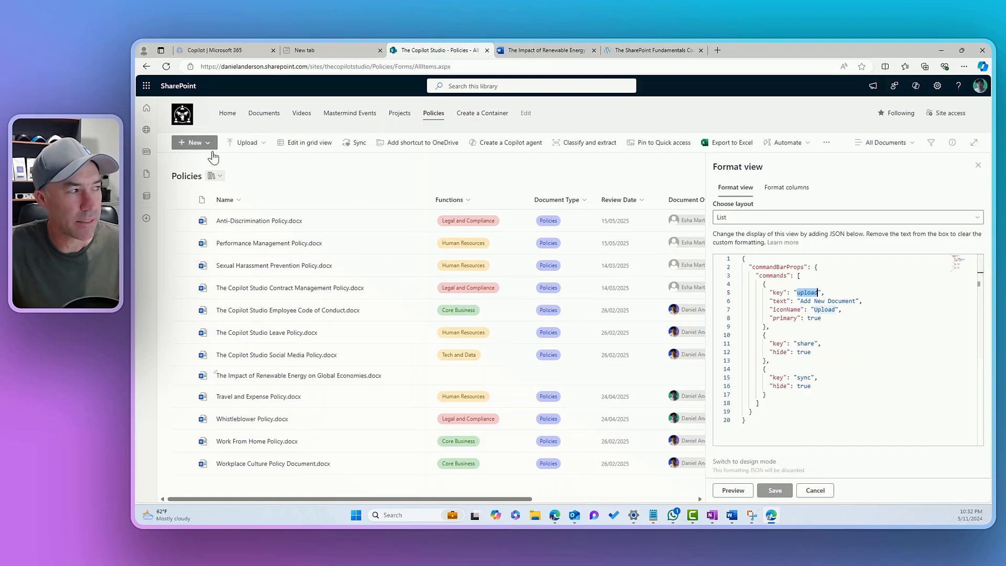
{"action": "mouse_move", "coordinate": [236, 135]}
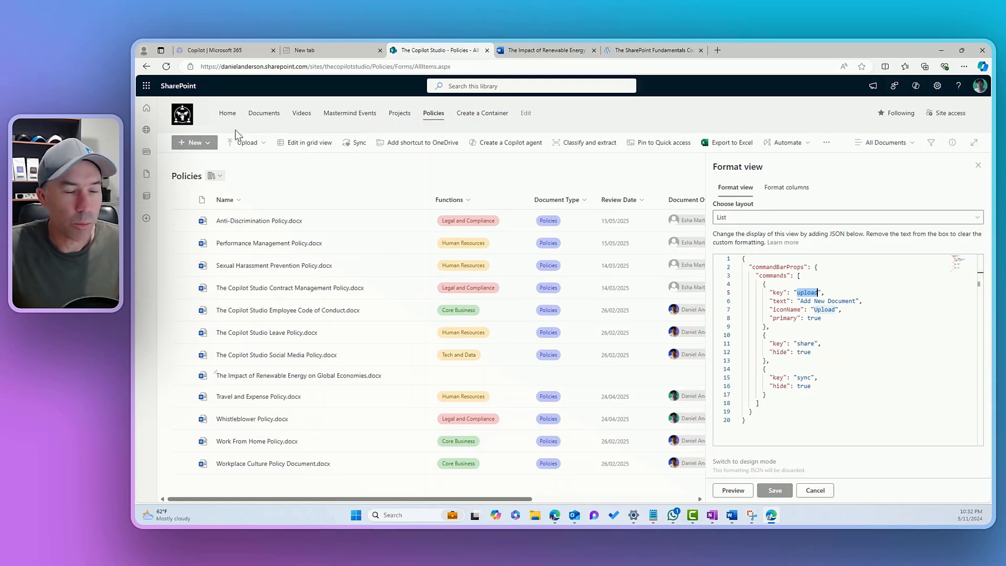
{"action": "mouse_move", "coordinate": [247, 142]}
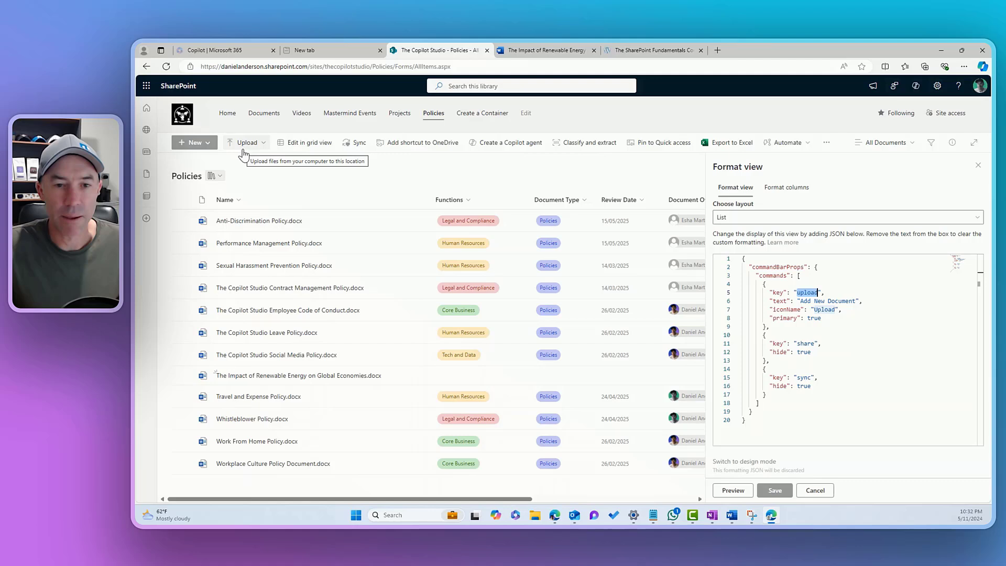
{"action": "mouse_move", "coordinate": [867, 259]}
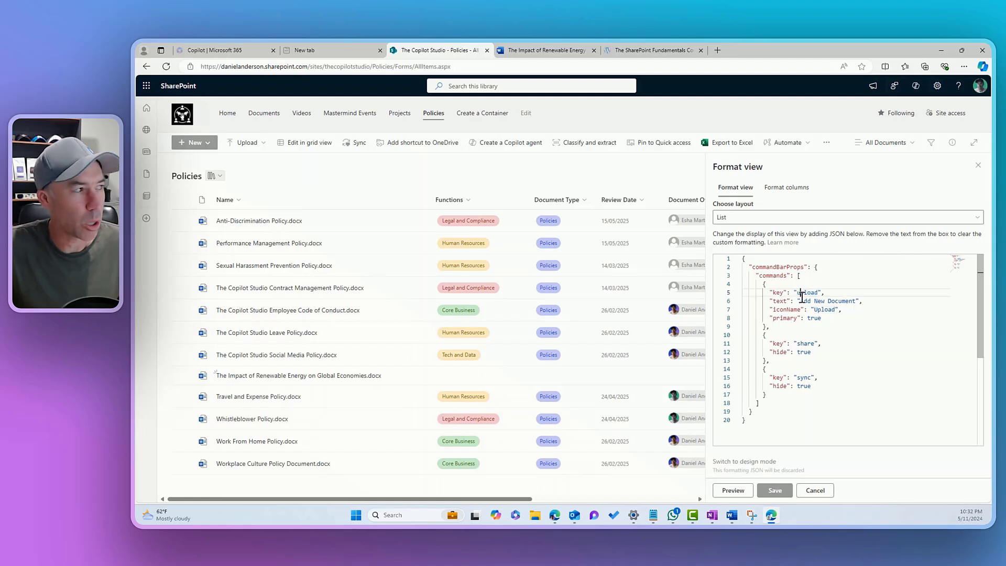
{"action": "double_click", "coordinate": [841, 300]}
{"action": "type", "text": "Policy"}
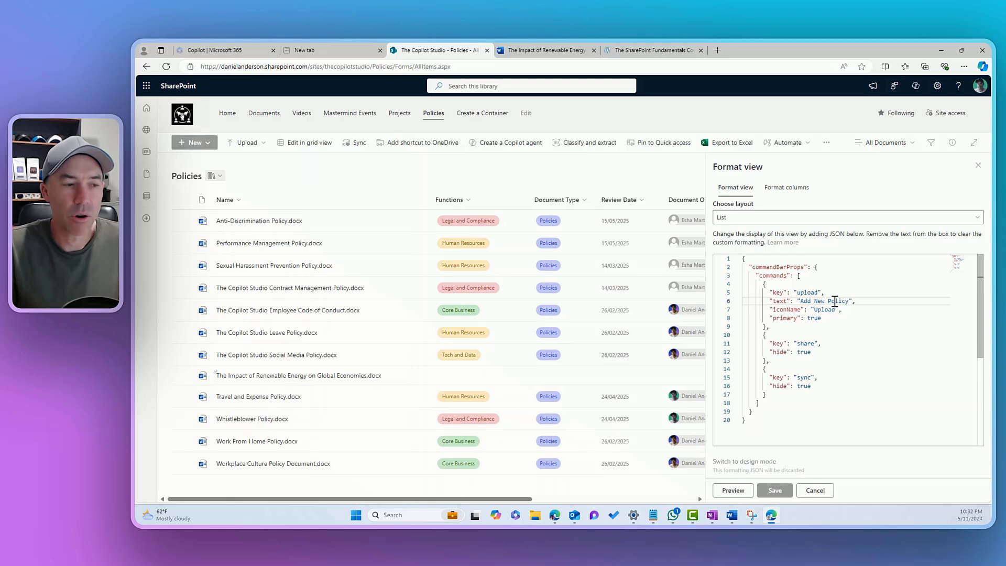
{"action": "double_click", "coordinate": [784, 310]}
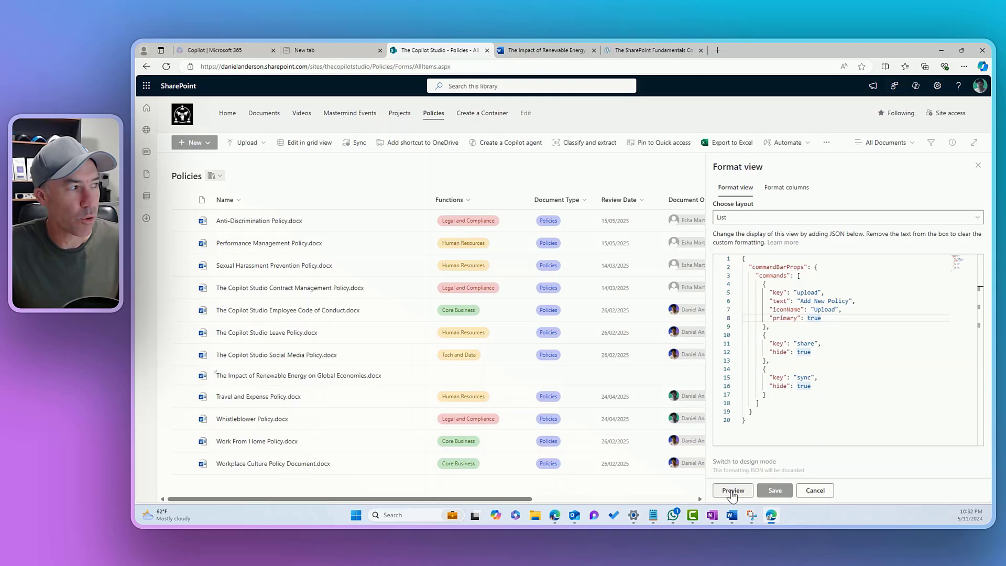
- Preview, then change the command key from 'upload' to 'new' and preview 'Add New Policy' on New
{"action": "left_click", "coordinate": [733, 491]}
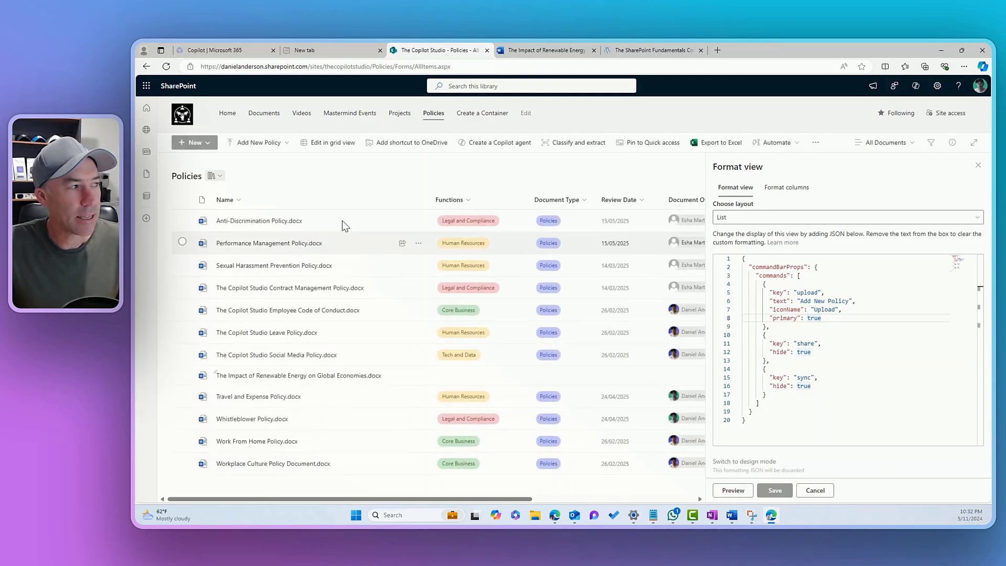
{"action": "mouse_move", "coordinate": [262, 114]}
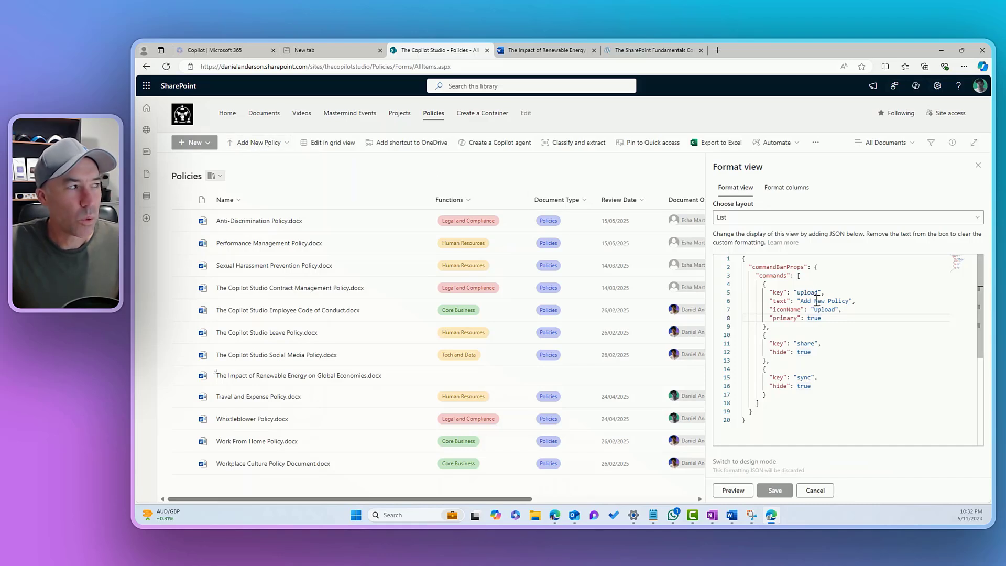
{"action": "left_click", "coordinate": [194, 142]}
{"action": "type", "text": "new"}
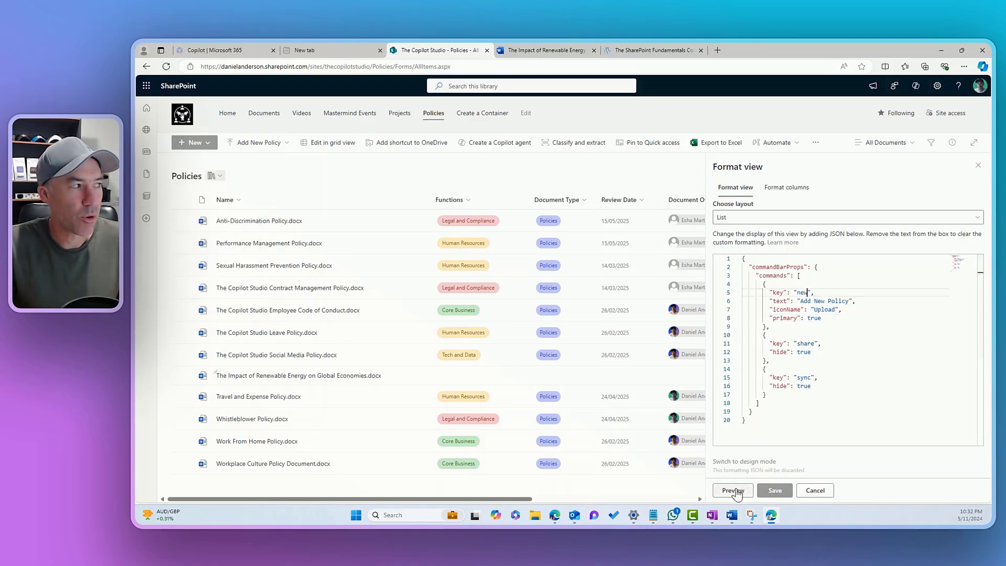
{"action": "left_click", "coordinate": [732, 490]}
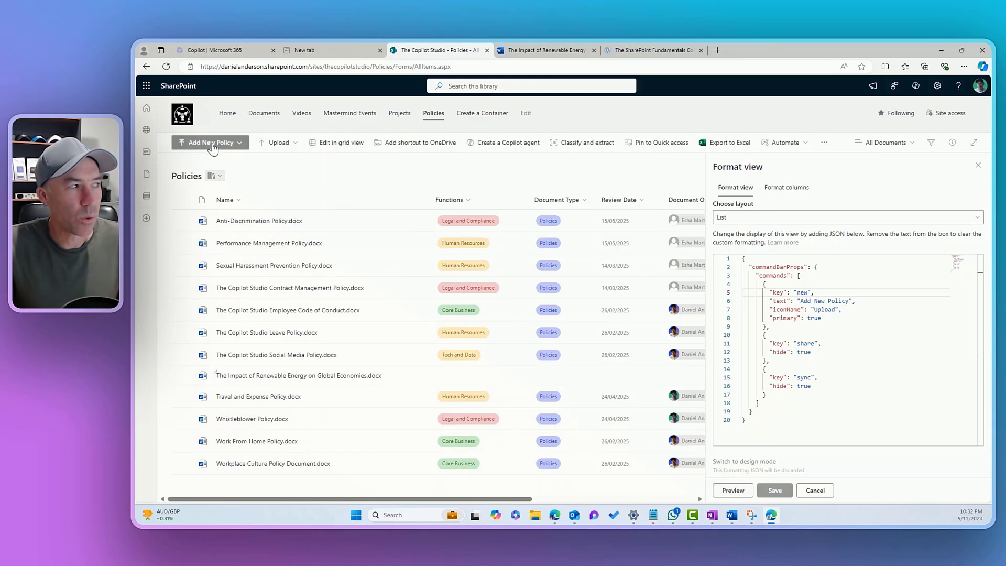
{"action": "mouse_move", "coordinate": [211, 141]}
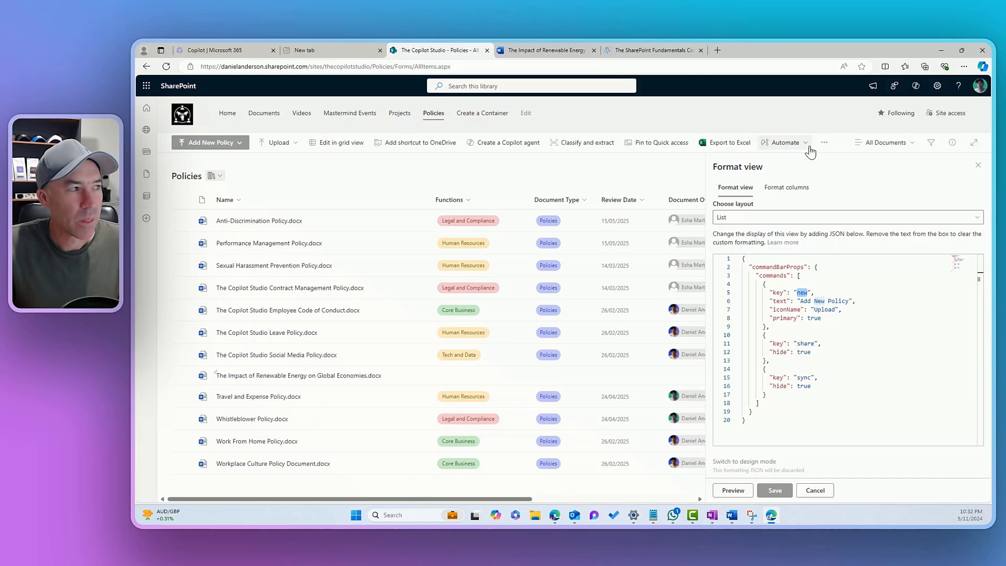
{"action": "mouse_move", "coordinate": [802, 205]}
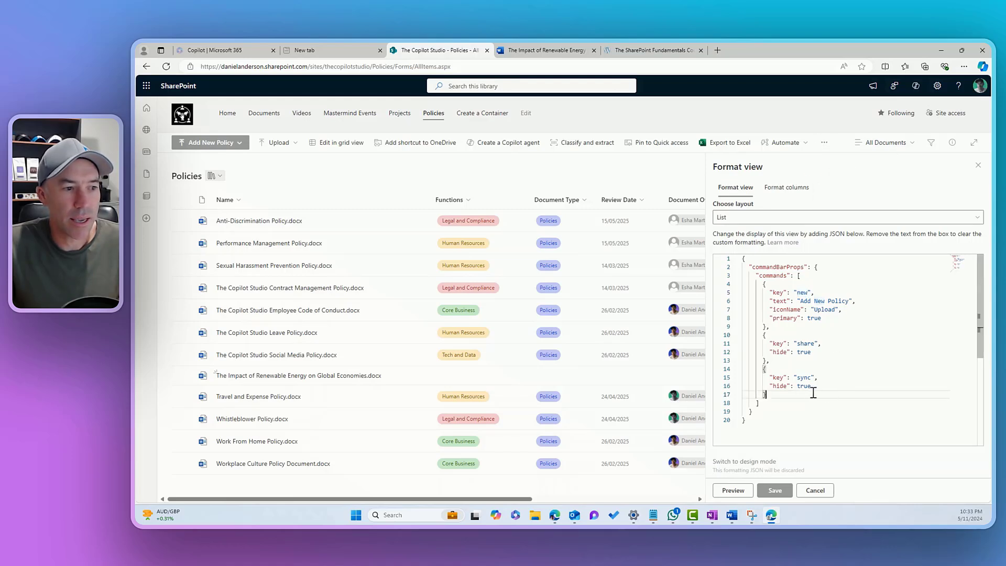
- Set sync's hide to false, confirm Sync reappears in the preview, then restore it to true
{"action": "double_click", "coordinate": [804, 377]}
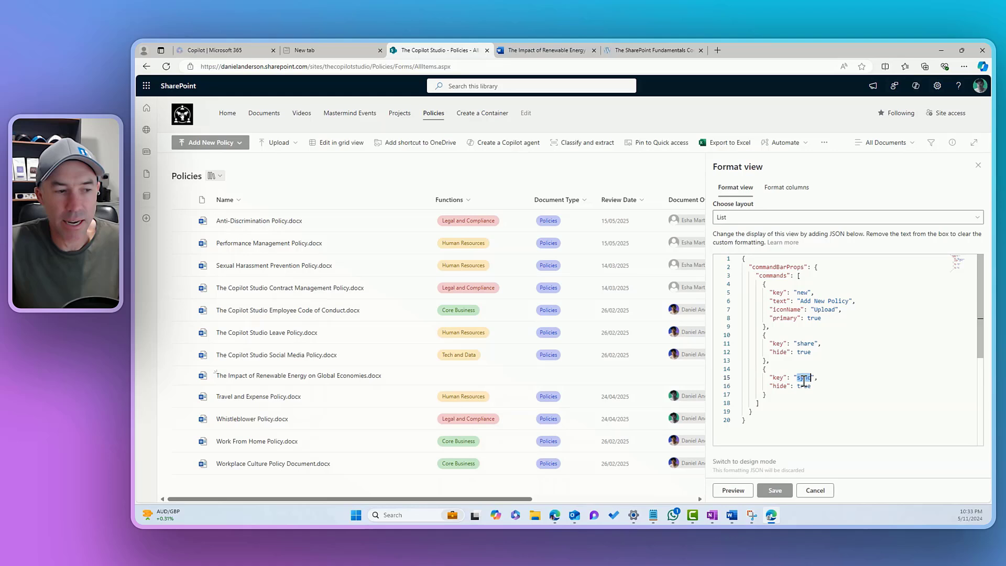
{"action": "type", "text": "false"}
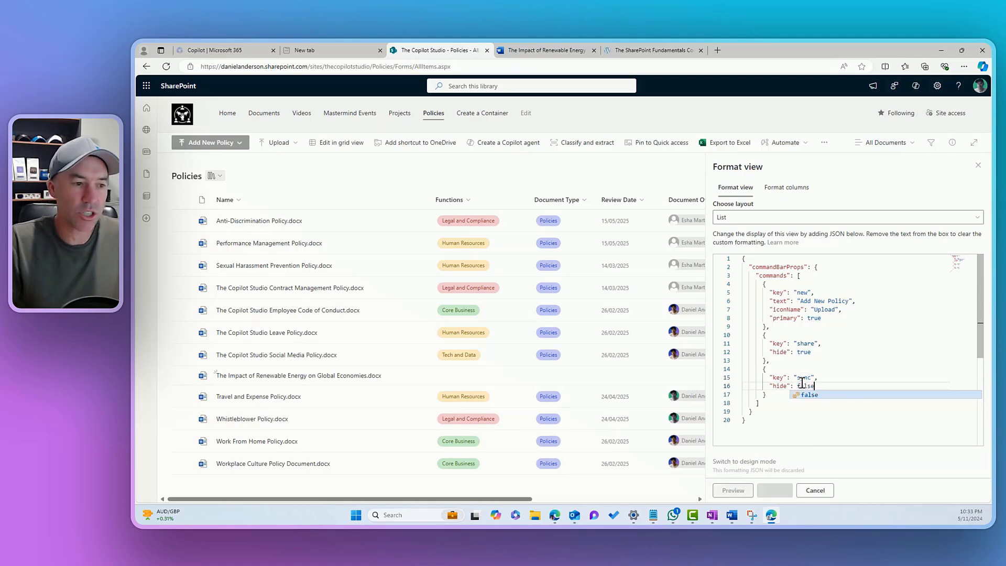
{"action": "left_click", "coordinate": [732, 490]}
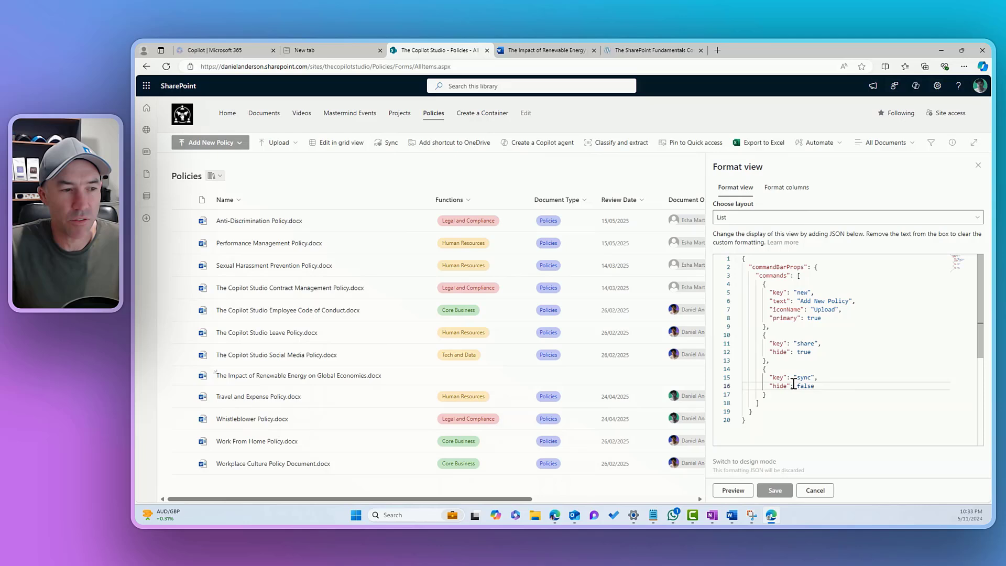
{"action": "double_click", "coordinate": [807, 385]}
{"action": "type", "text": "tru"}
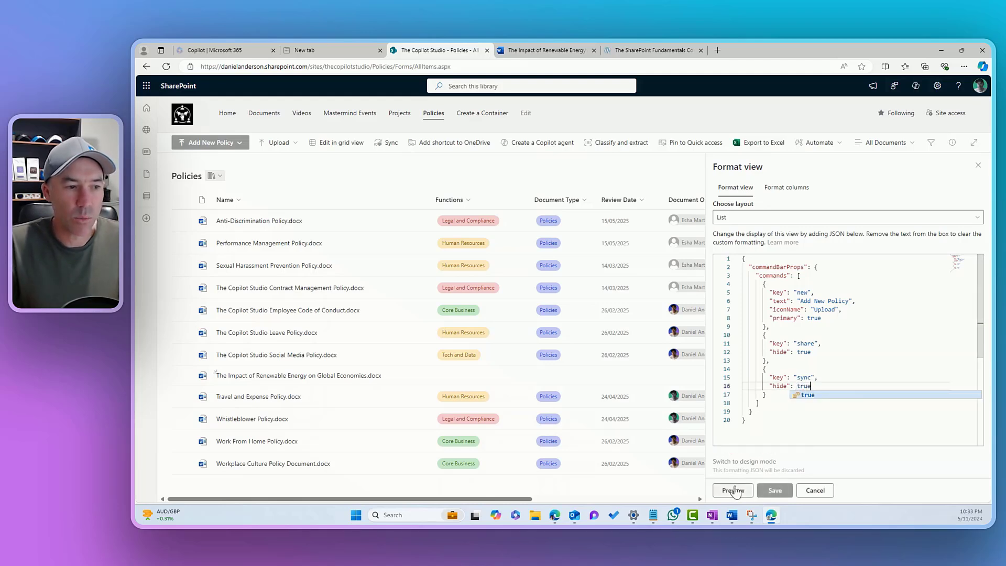
- Preview with Sync hidden and delete the share command entry from the JSON
{"action": "left_click", "coordinate": [807, 384]}
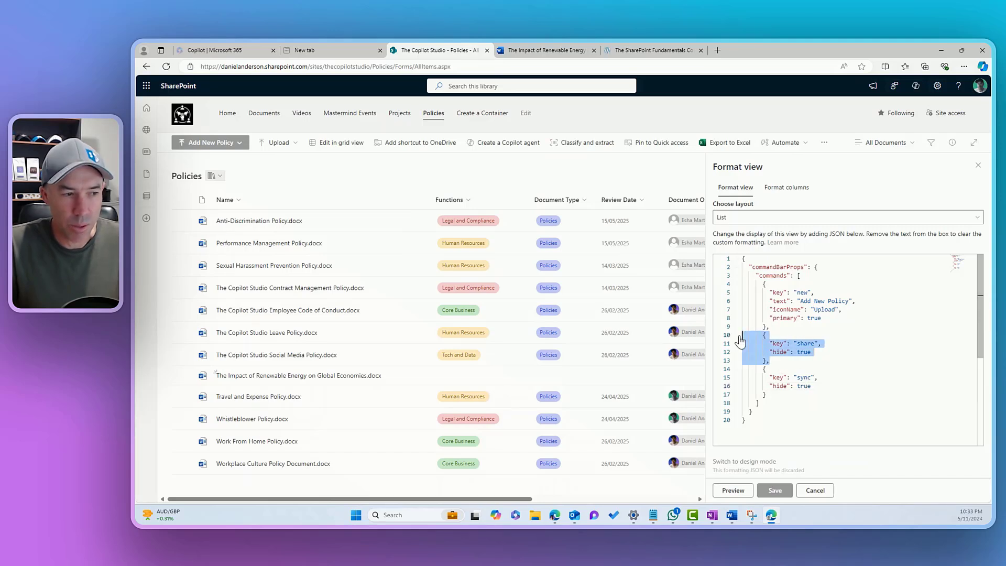
{"action": "key", "text": "Delete"}
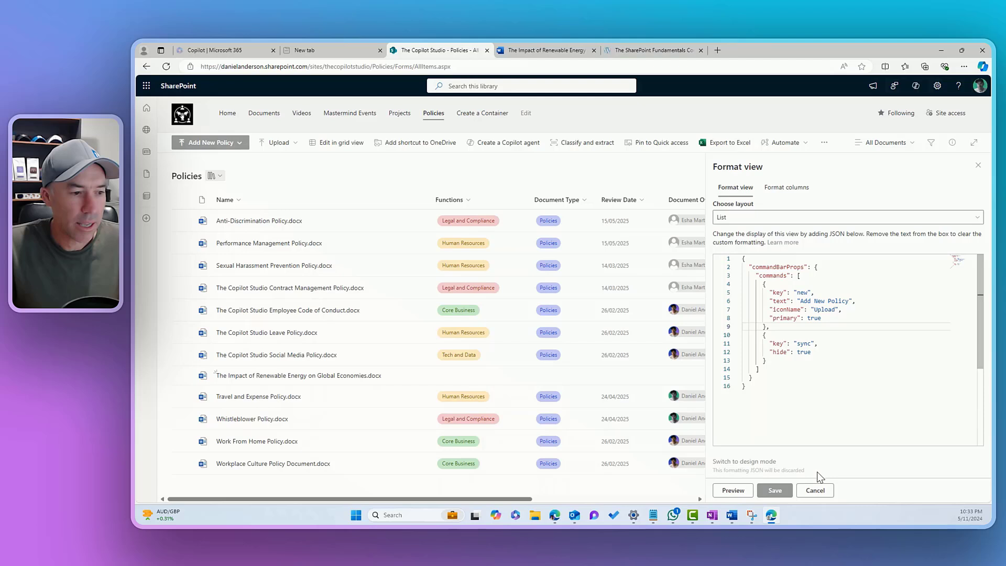
{"action": "mouse_move", "coordinate": [774, 491]}
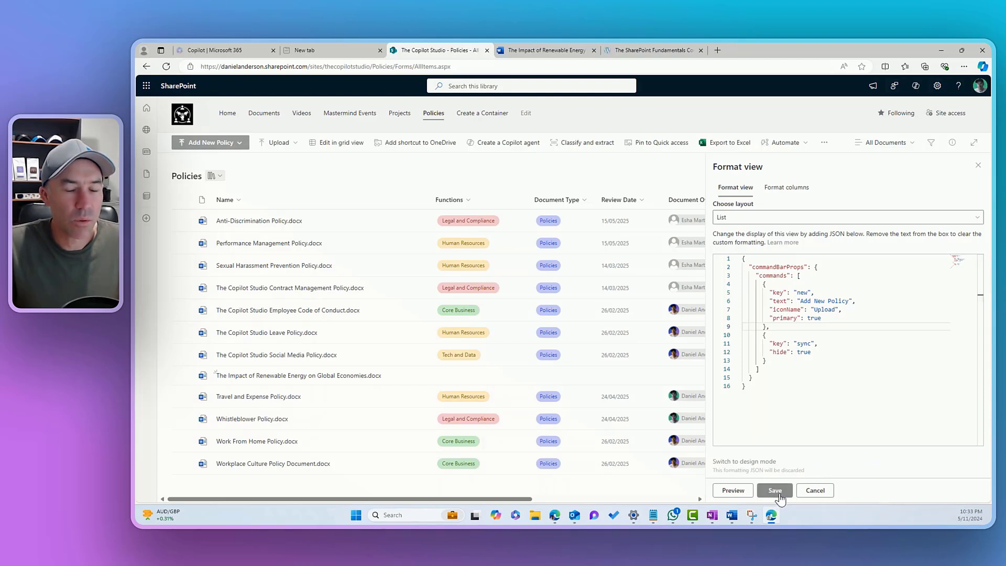
{"action": "mouse_move", "coordinate": [827, 423]}
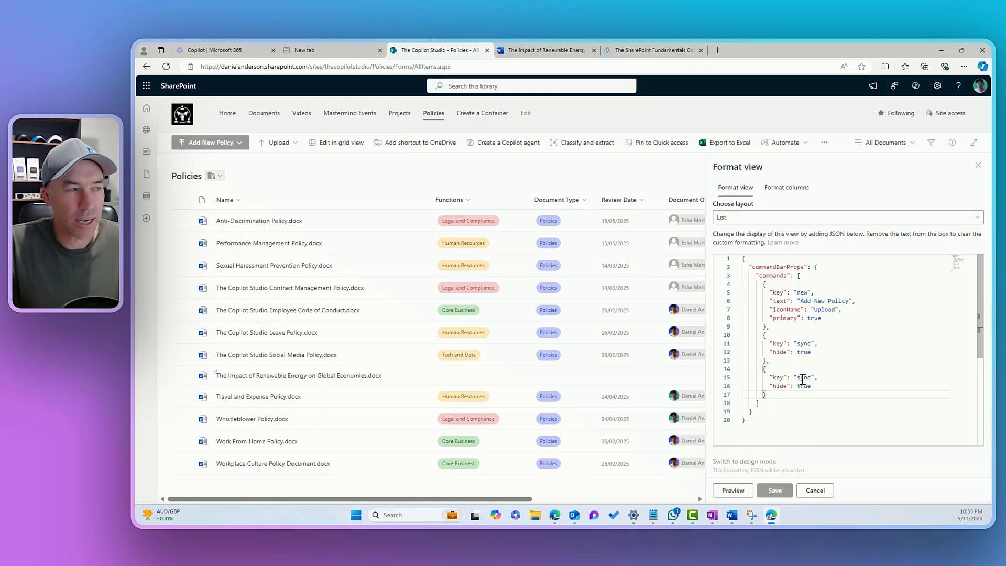
- Add a 'delete' entry with hide true from the copied sync block, preview and save the view formatting
{"action": "double_click", "coordinate": [804, 377]}
{"action": "type", "text": "delete"}
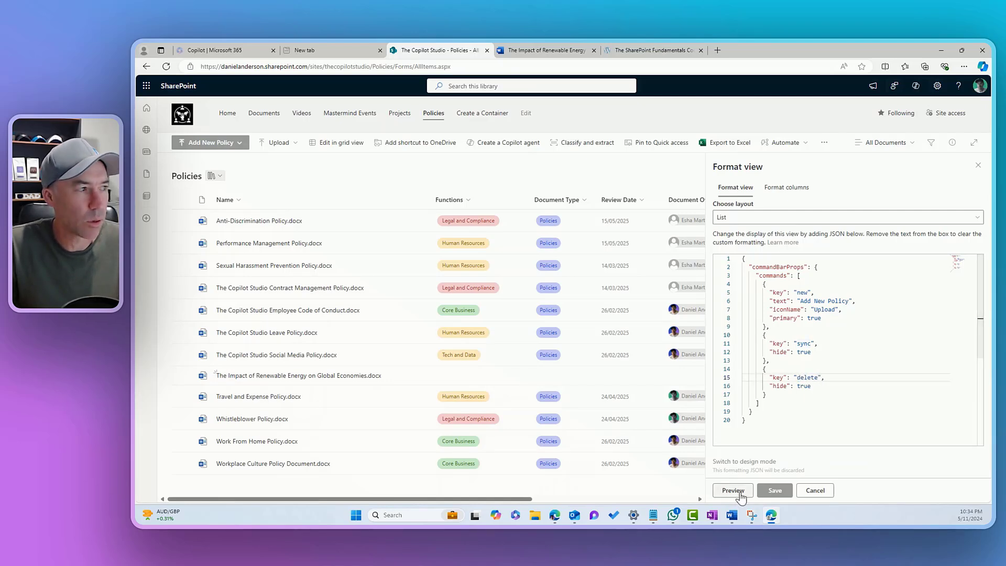
{"action": "left_click", "coordinate": [774, 490]}
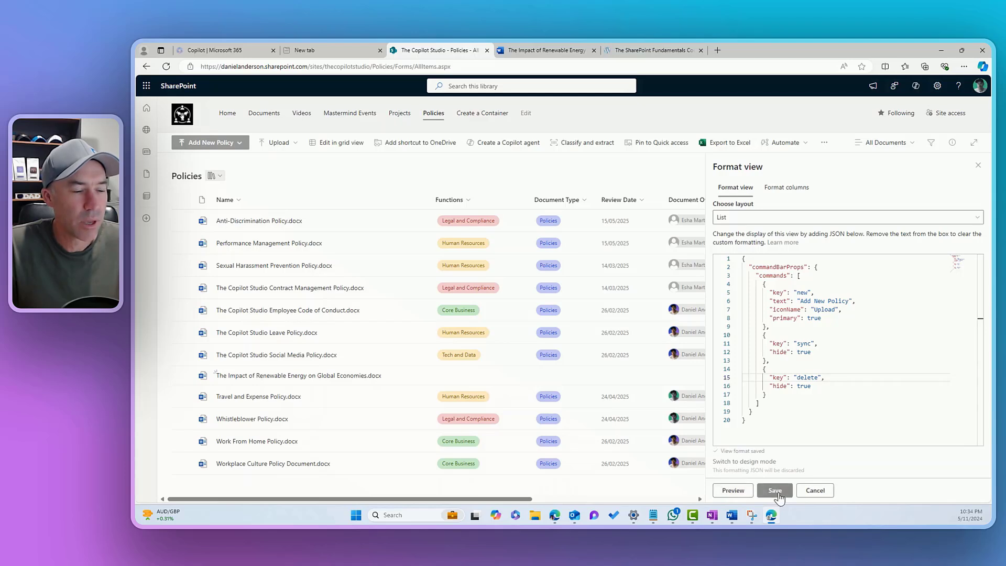
{"action": "left_click", "coordinate": [774, 490]}
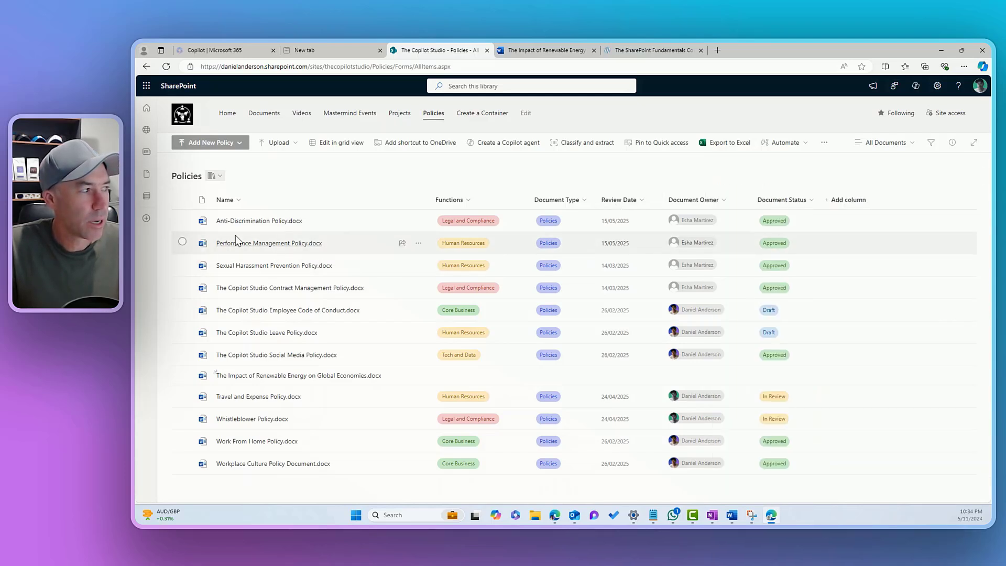
- Select Anti-Discrimination Policy.docx, check its More menu no longer offers Delete, and bring up the command bar docs
{"action": "left_click", "coordinate": [183, 220]}
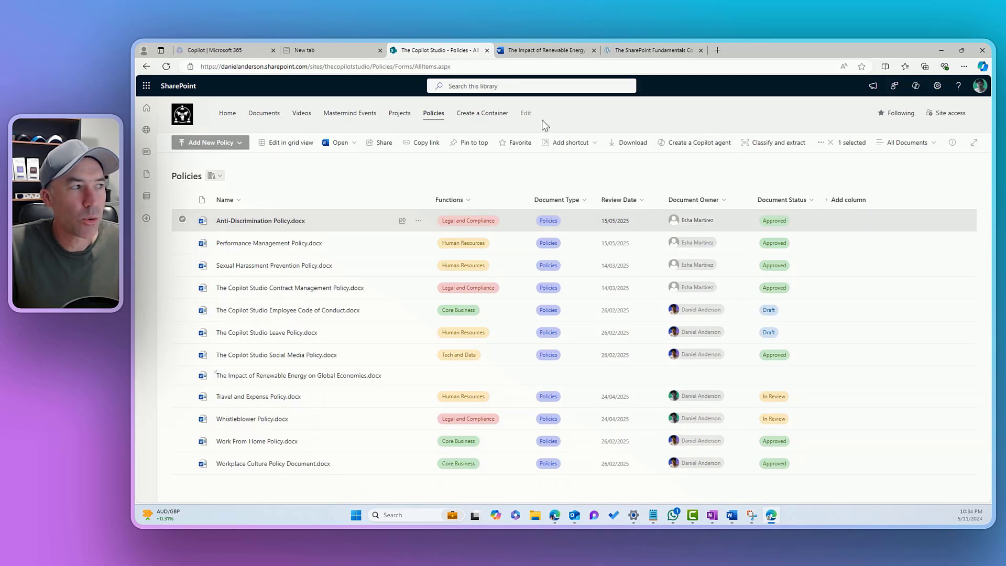
{"action": "mouse_move", "coordinate": [715, 172]}
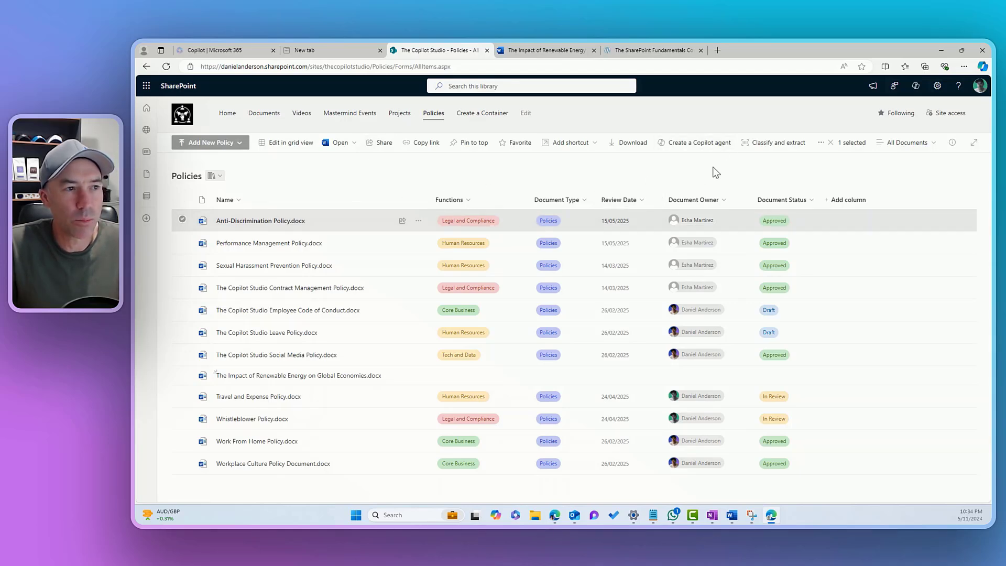
{"action": "left_click", "coordinate": [817, 143]}
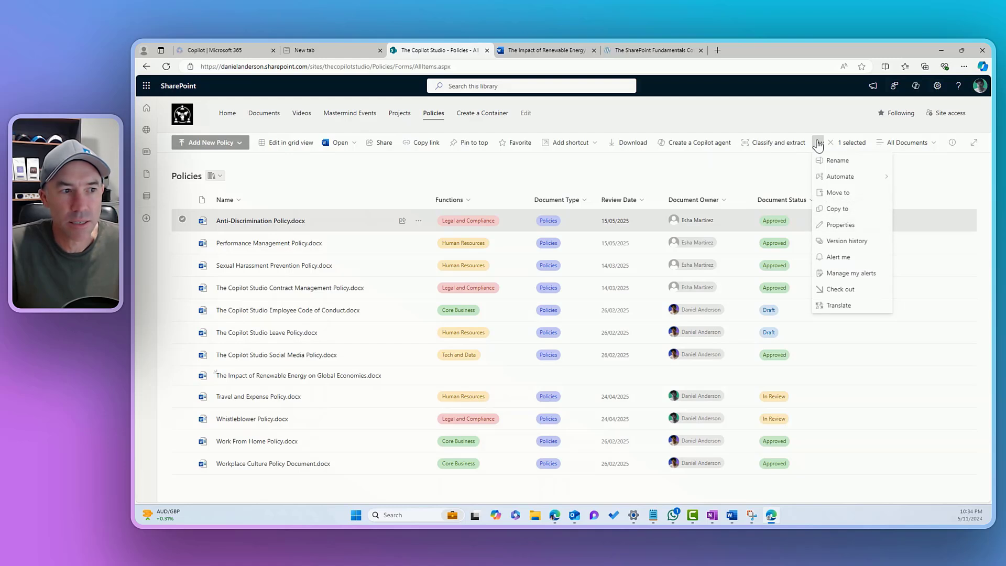
{"action": "mouse_move", "coordinate": [862, 201]}
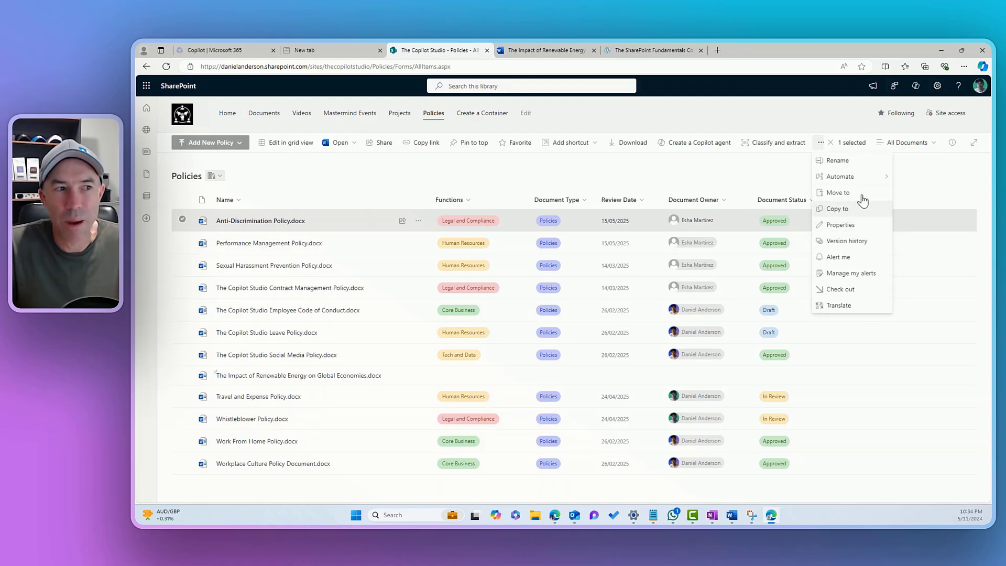
{"action": "mouse_move", "coordinate": [867, 233]}
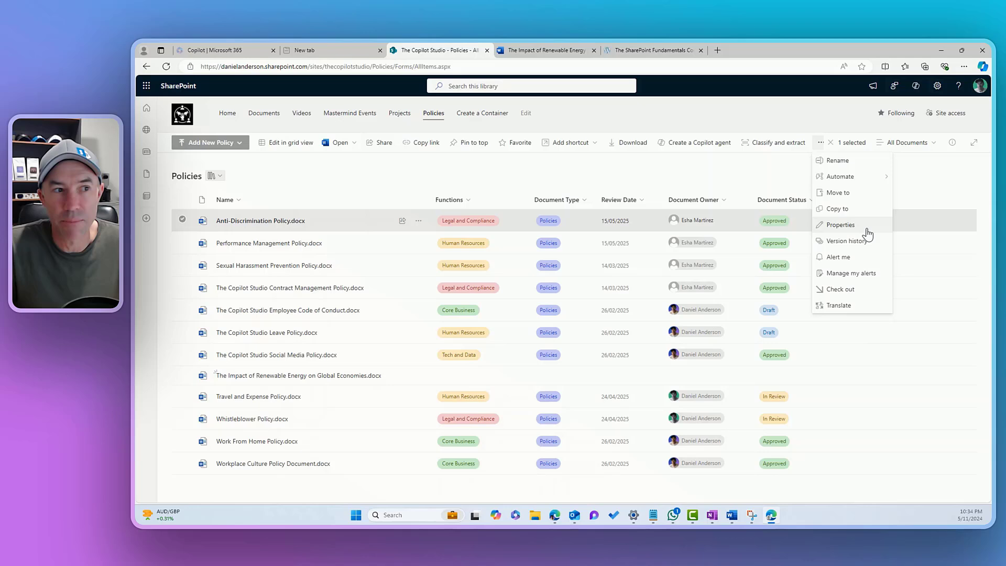
{"action": "mouse_move", "coordinate": [864, 227]}
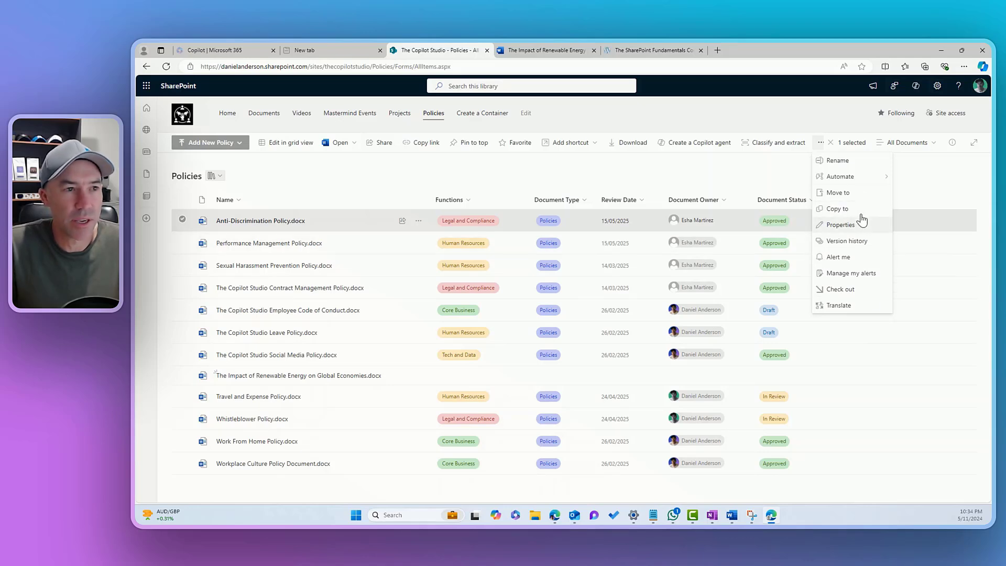
{"action": "left_click", "coordinate": [903, 143]}
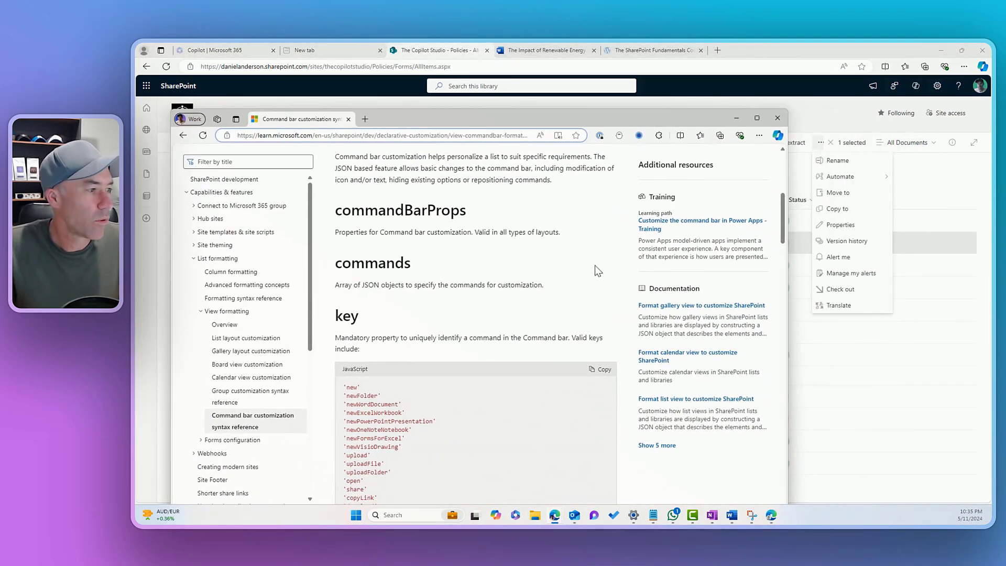
- Find the moveTo key in the Microsoft Learn command bar reference, then minimize the documentation
{"action": "scroll", "scroll_direction": "down", "scroll_amount": 3}
{"action": "type", "text": "move"}
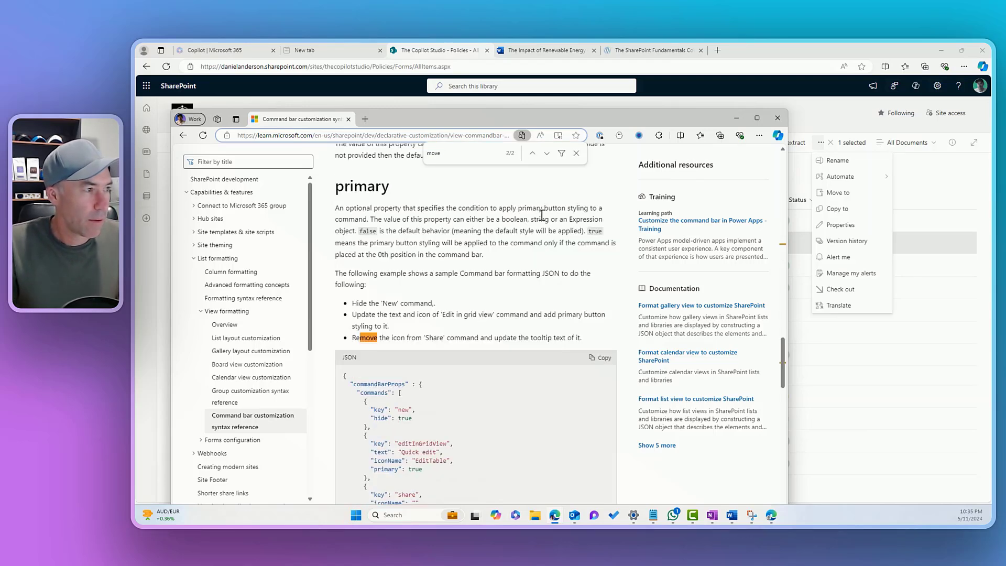
{"action": "left_click", "coordinate": [546, 153]}
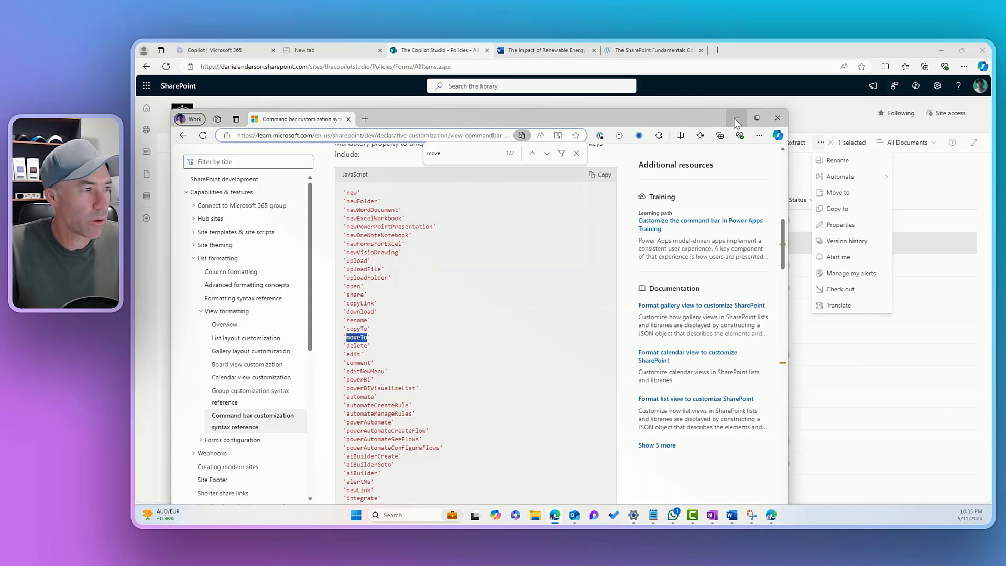
{"action": "left_click", "coordinate": [776, 117]}
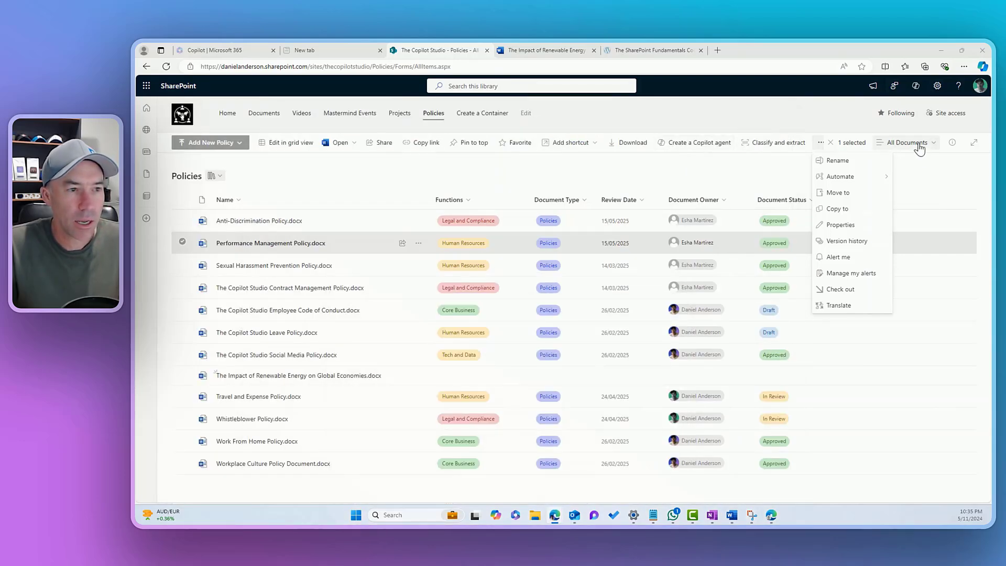
- Add a moveTo command with hide true to the view JSON, preview it and save
{"action": "left_click", "coordinate": [906, 141]}
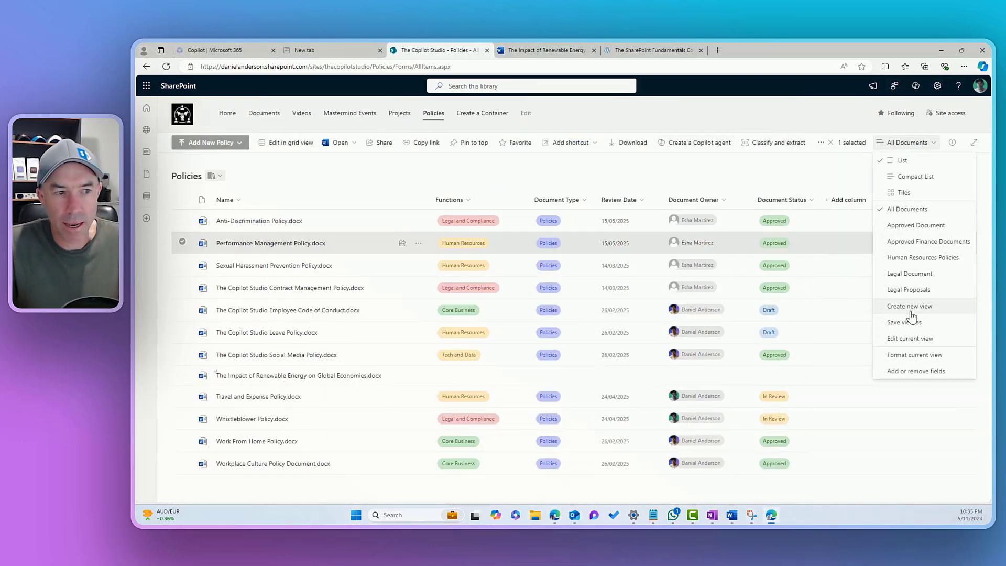
{"action": "mouse_move", "coordinate": [916, 370]}
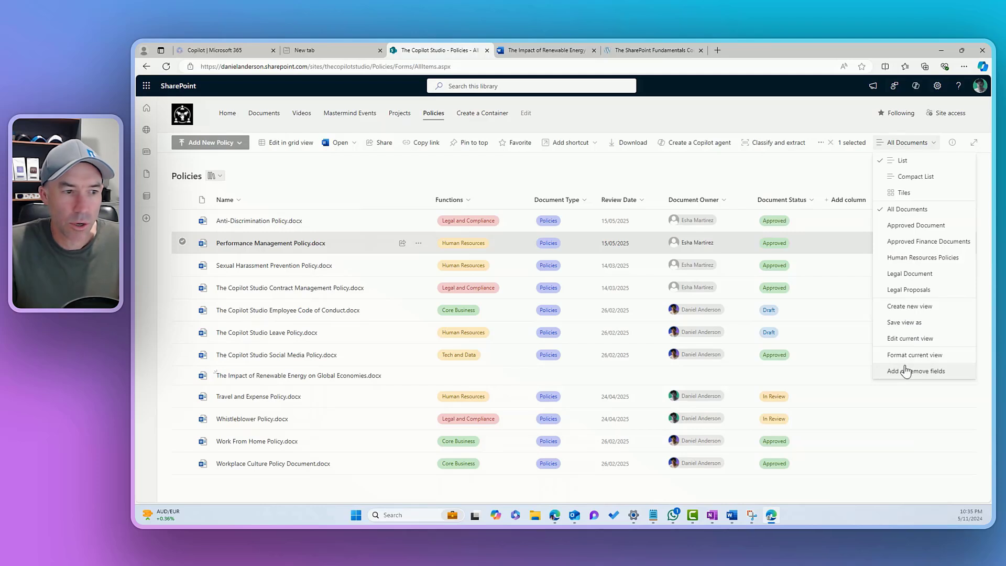
{"action": "left_click", "coordinate": [914, 355]}
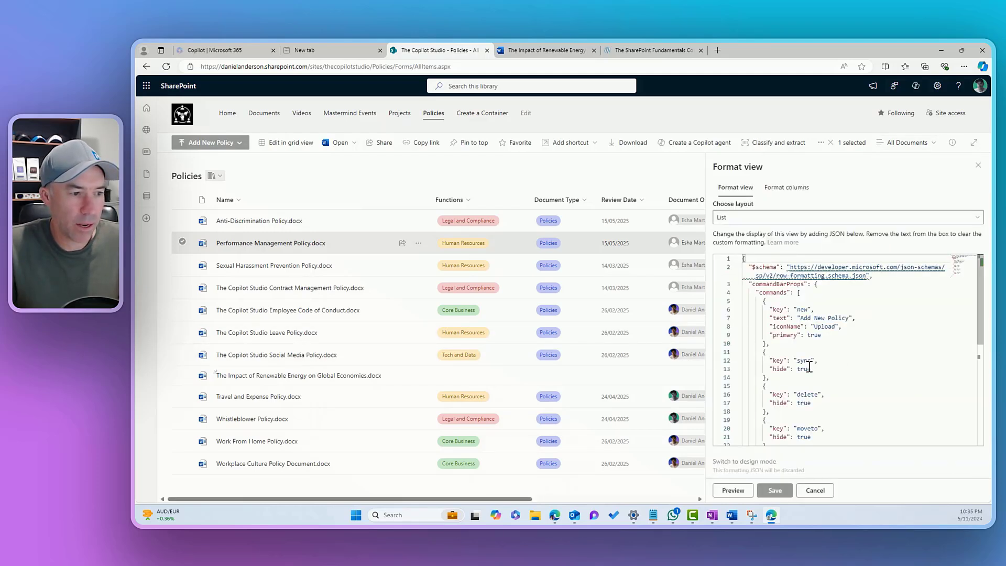
{"action": "scroll", "scroll_direction": "down", "scroll_amount": 3}
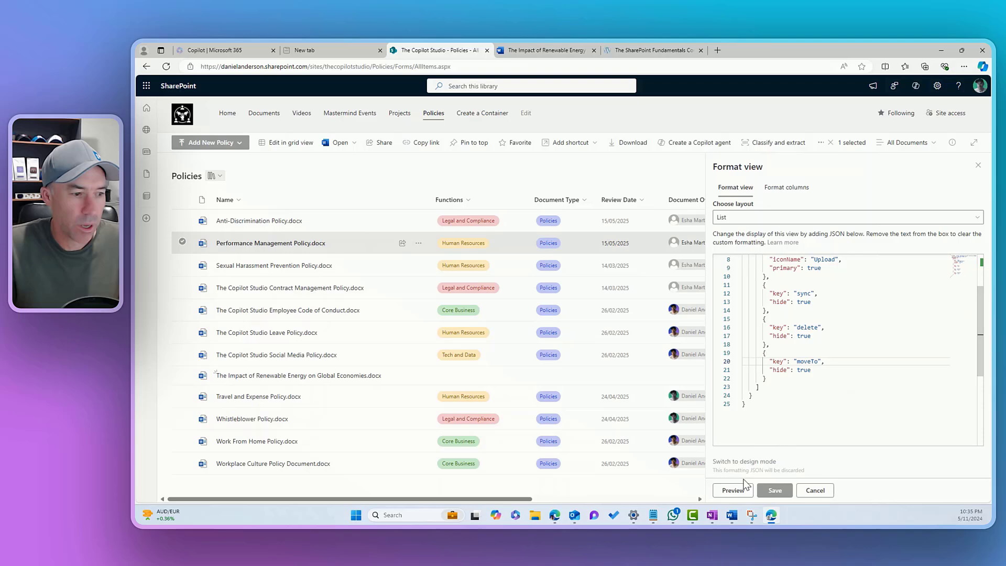
{"action": "left_click", "coordinate": [773, 490]}
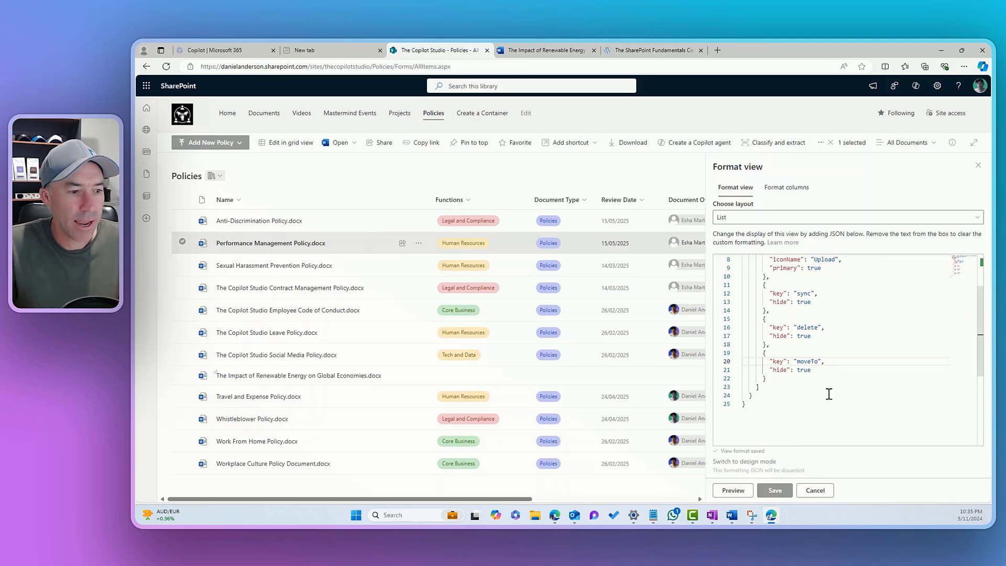
{"action": "left_click", "coordinate": [977, 165]}
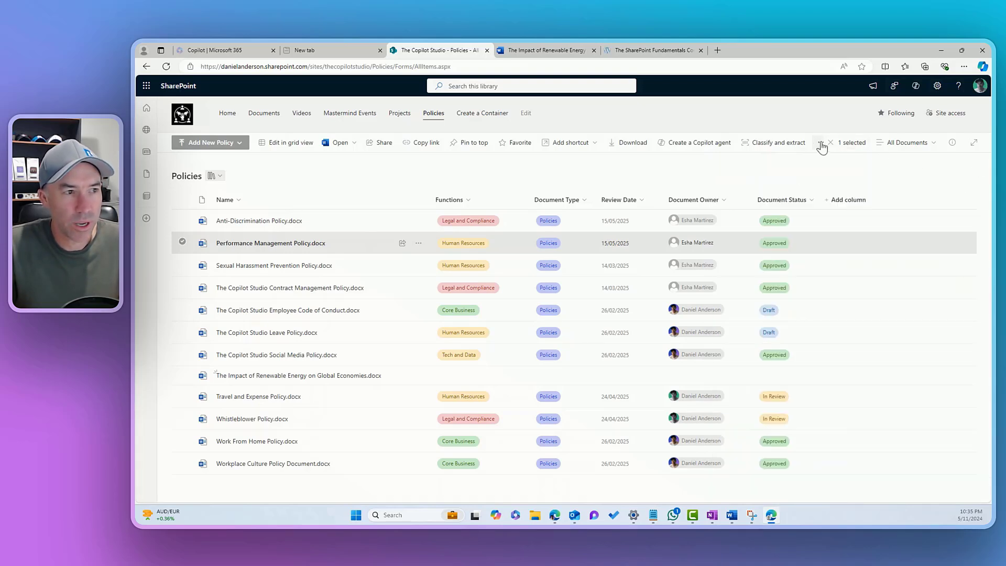
- Check the Performance Management Policy file's overflow menu no longer offers Move to
{"action": "left_click", "coordinate": [823, 142]}
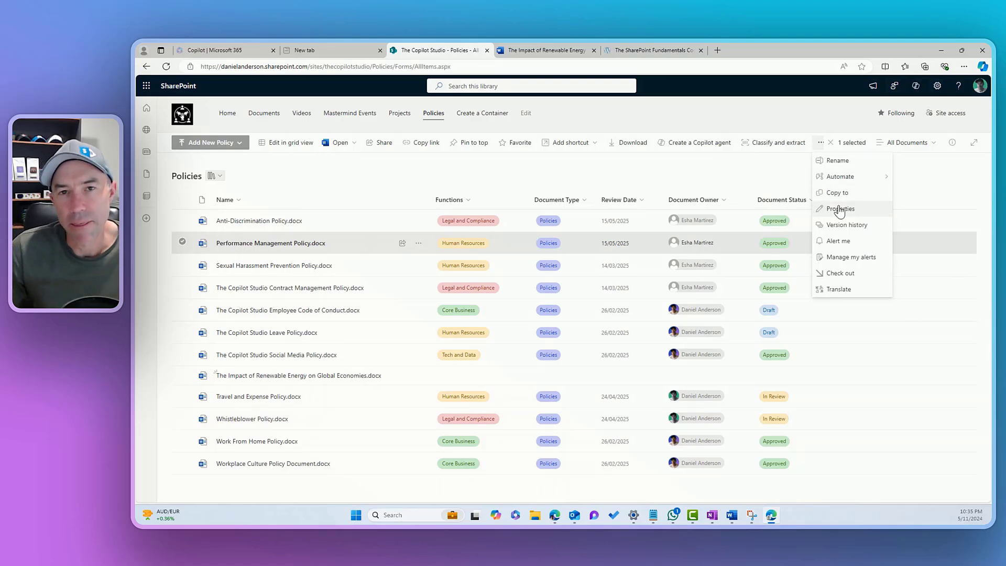
{"action": "mouse_move", "coordinate": [839, 210]}
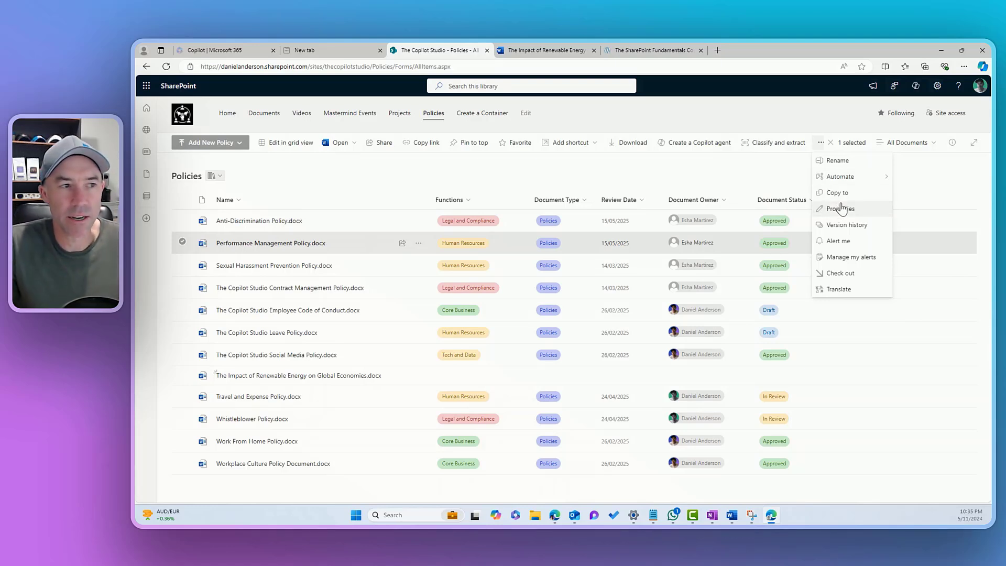
{"action": "mouse_move", "coordinate": [760, 519]}
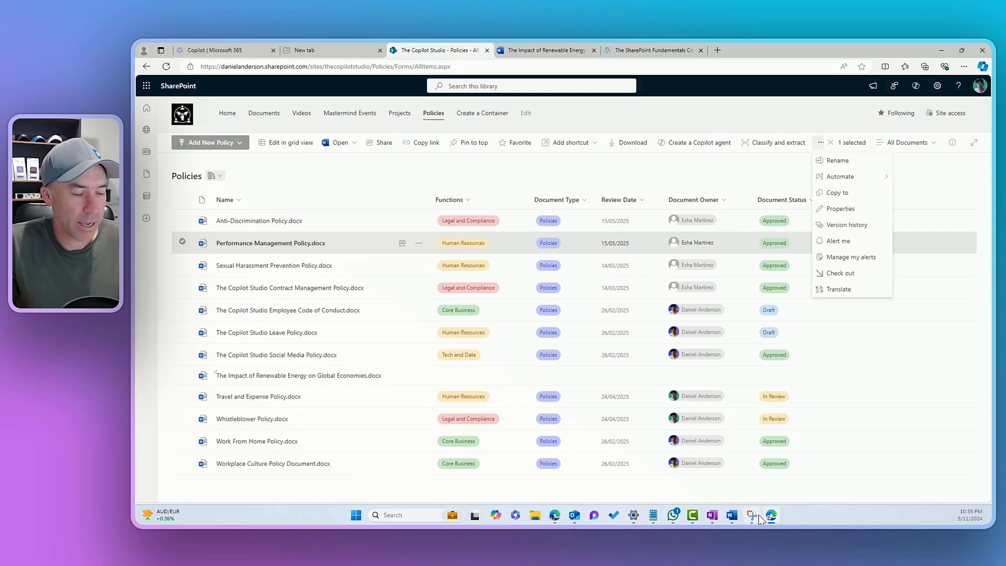
{"action": "mouse_move", "coordinate": [751, 515]}
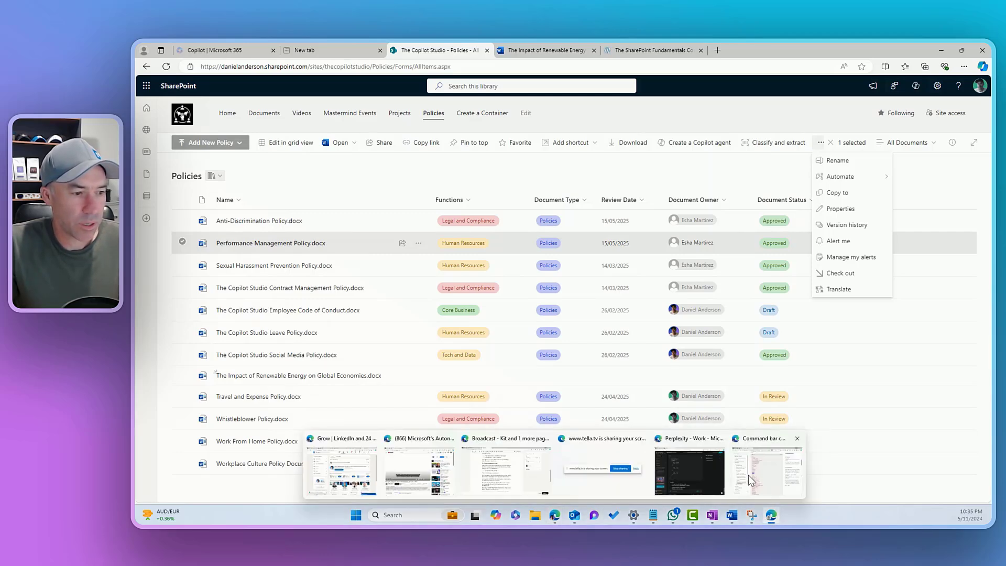
{"action": "left_click", "coordinate": [766, 469]}
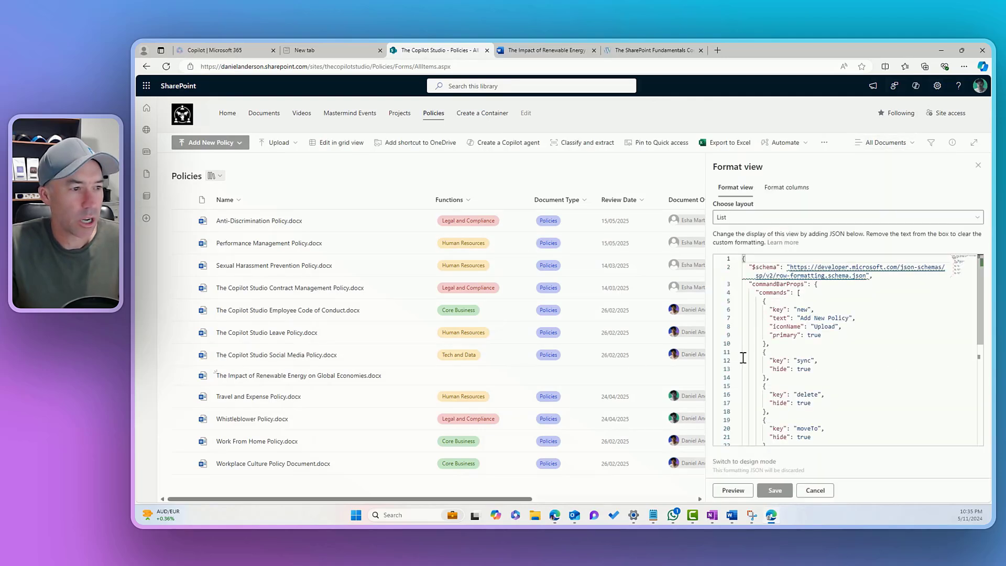
- Add a copyTo command block with hide true to the view JSON and save
{"action": "scroll", "scroll_direction": "down", "scroll_amount": 3}
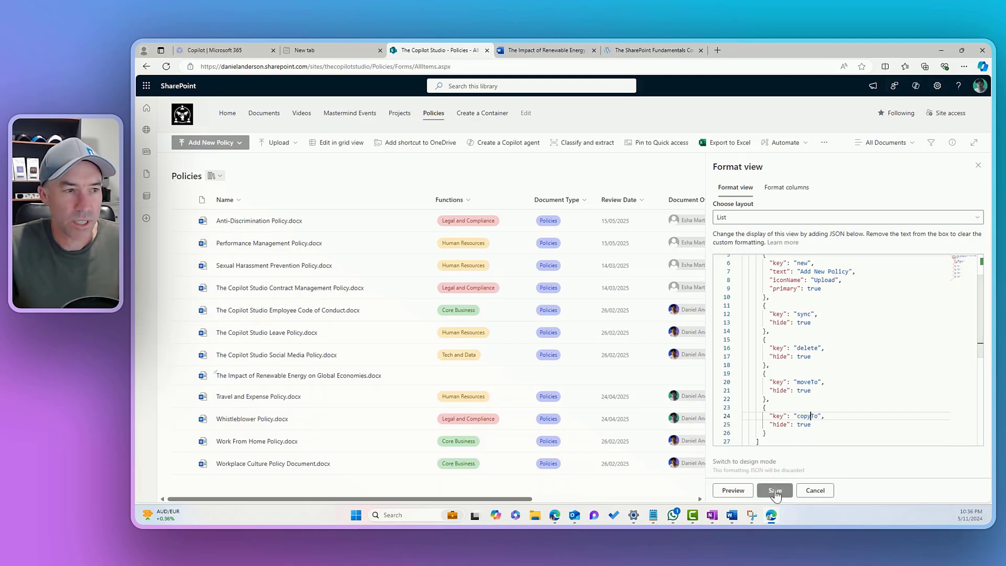
{"action": "left_click", "coordinate": [773, 491]}
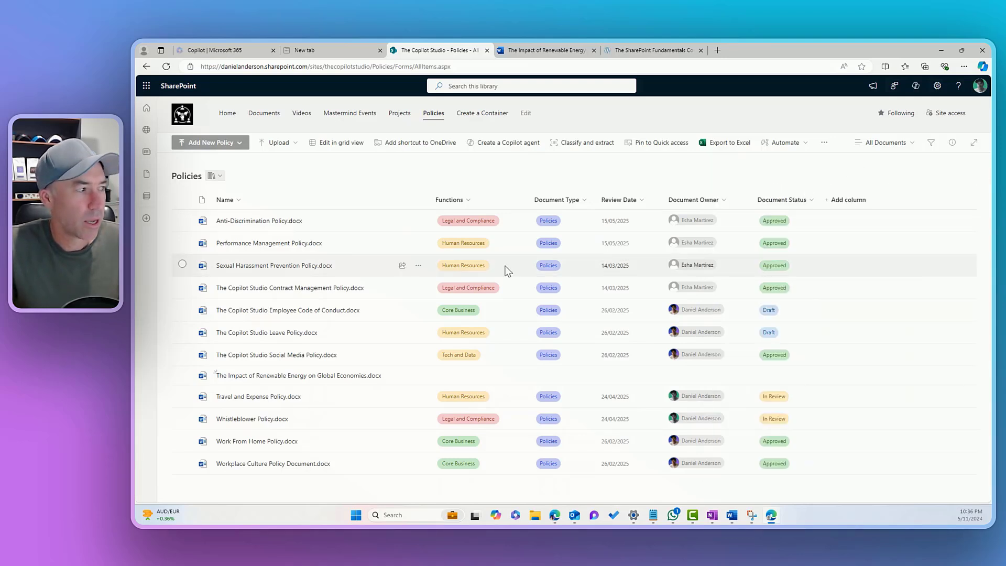
- Select Sexual Harassment Prevention Policy.docx and confirm Move to and Copy to are hidden
{"action": "left_click", "coordinate": [182, 265]}
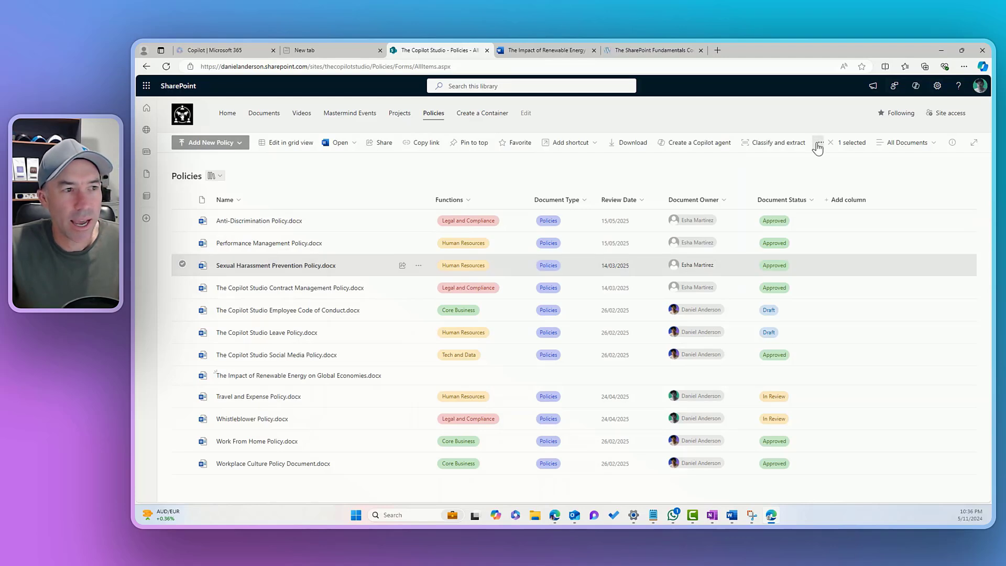
{"action": "left_click", "coordinate": [819, 143]}
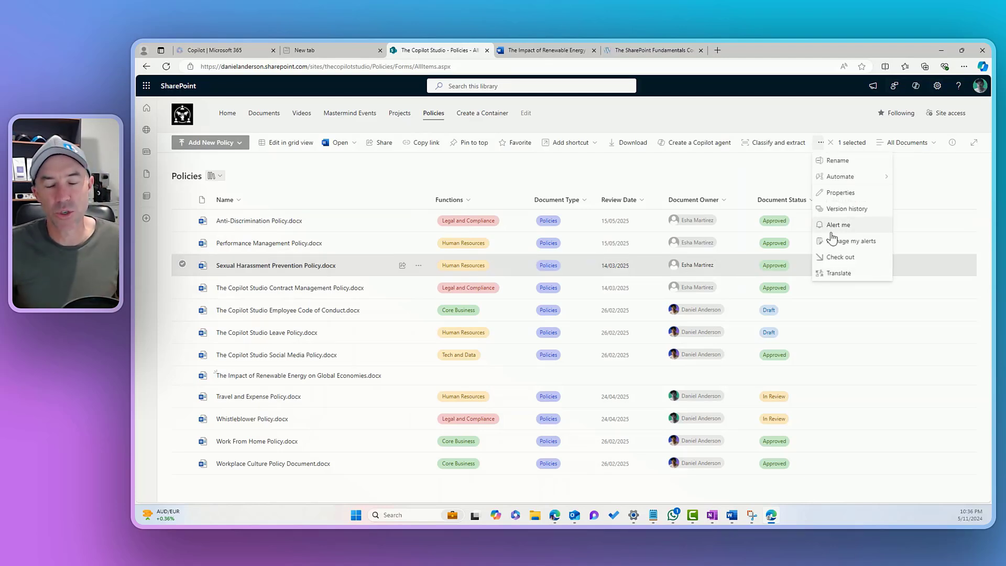